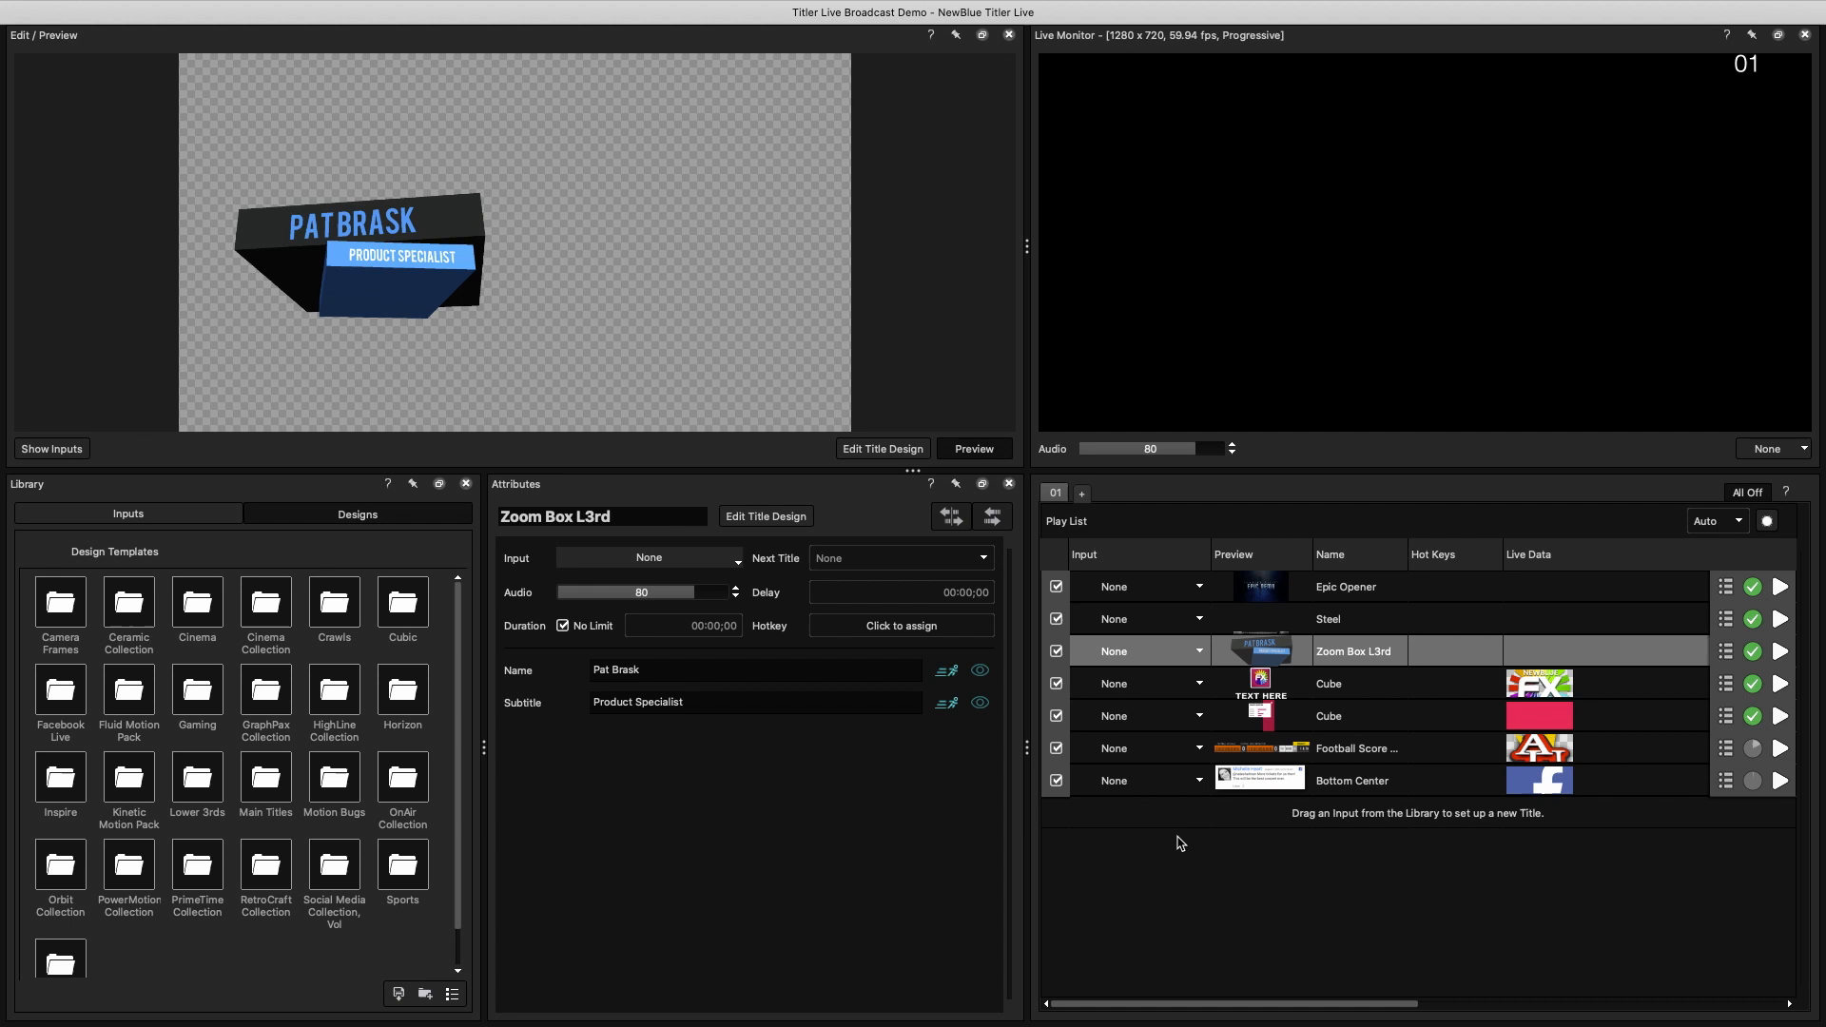
Step: Set the project video output to the 1080 29.97p preset (1920x1080, 29.97 fps)
{"action": "left_click", "coordinate": [308, 11]}
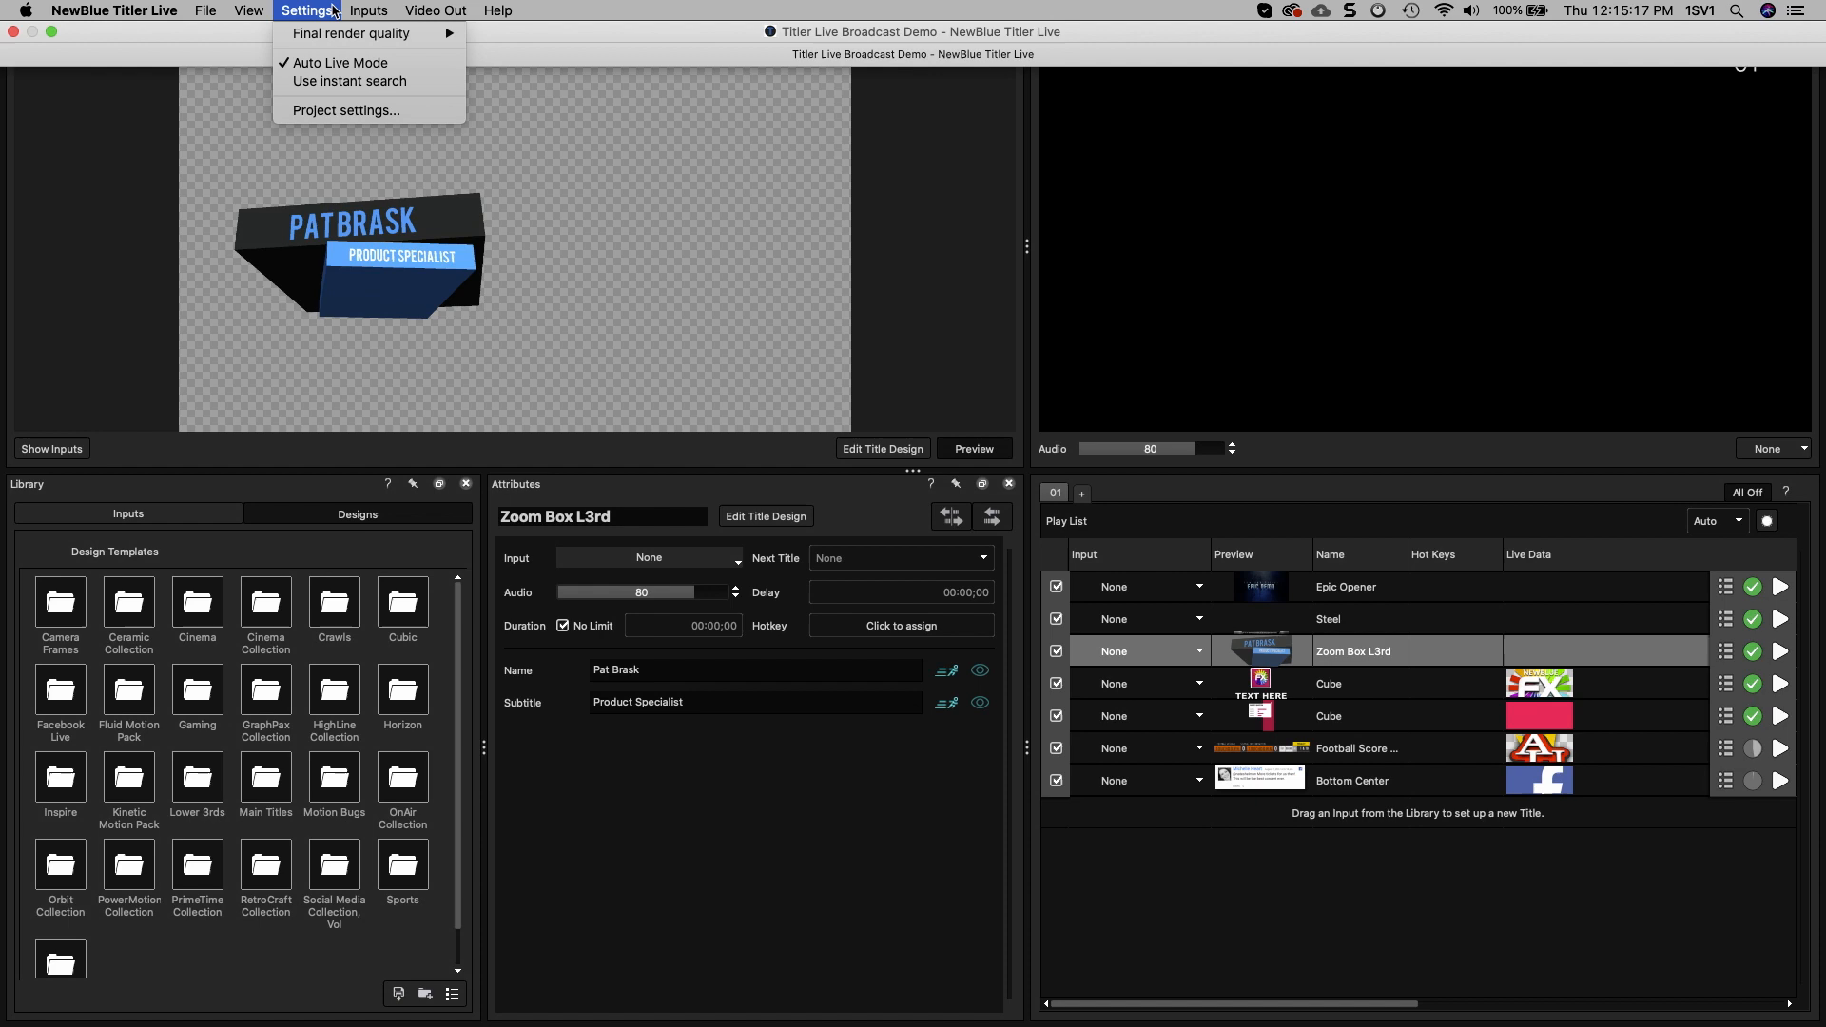
{"action": "left_click", "coordinate": [343, 110]}
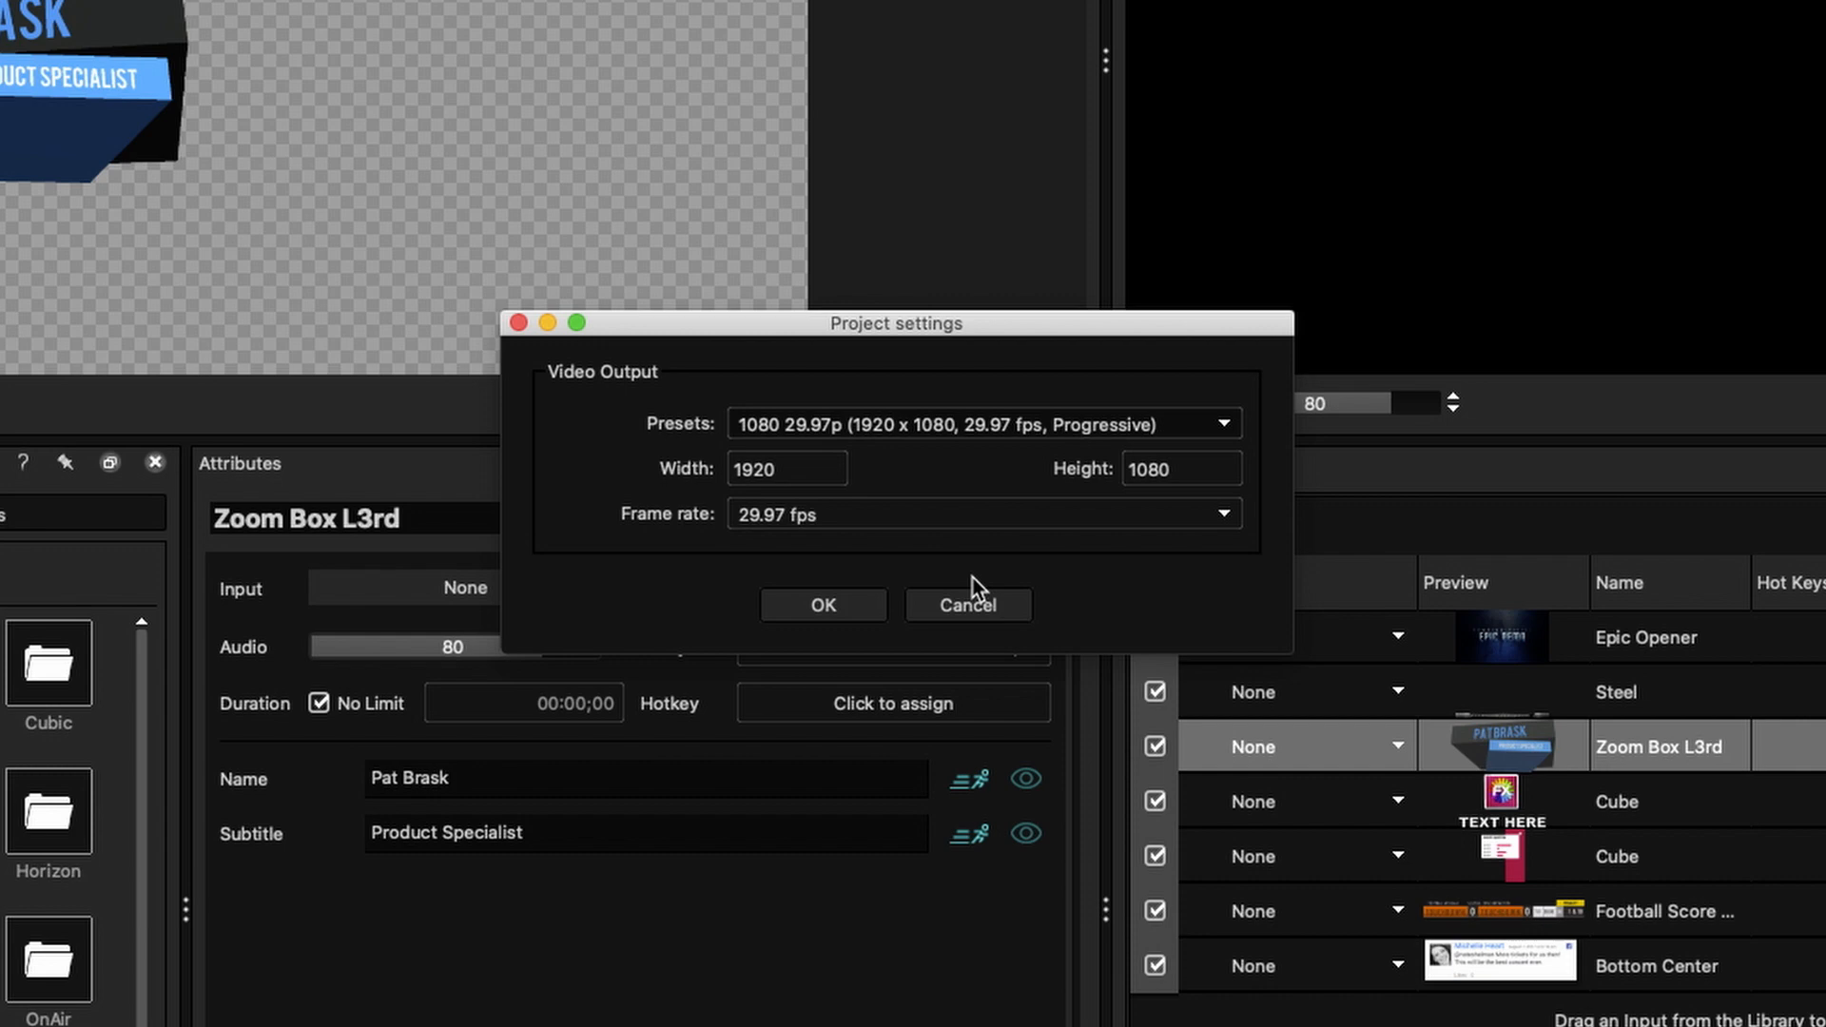
{"action": "left_click", "coordinate": [822, 605]}
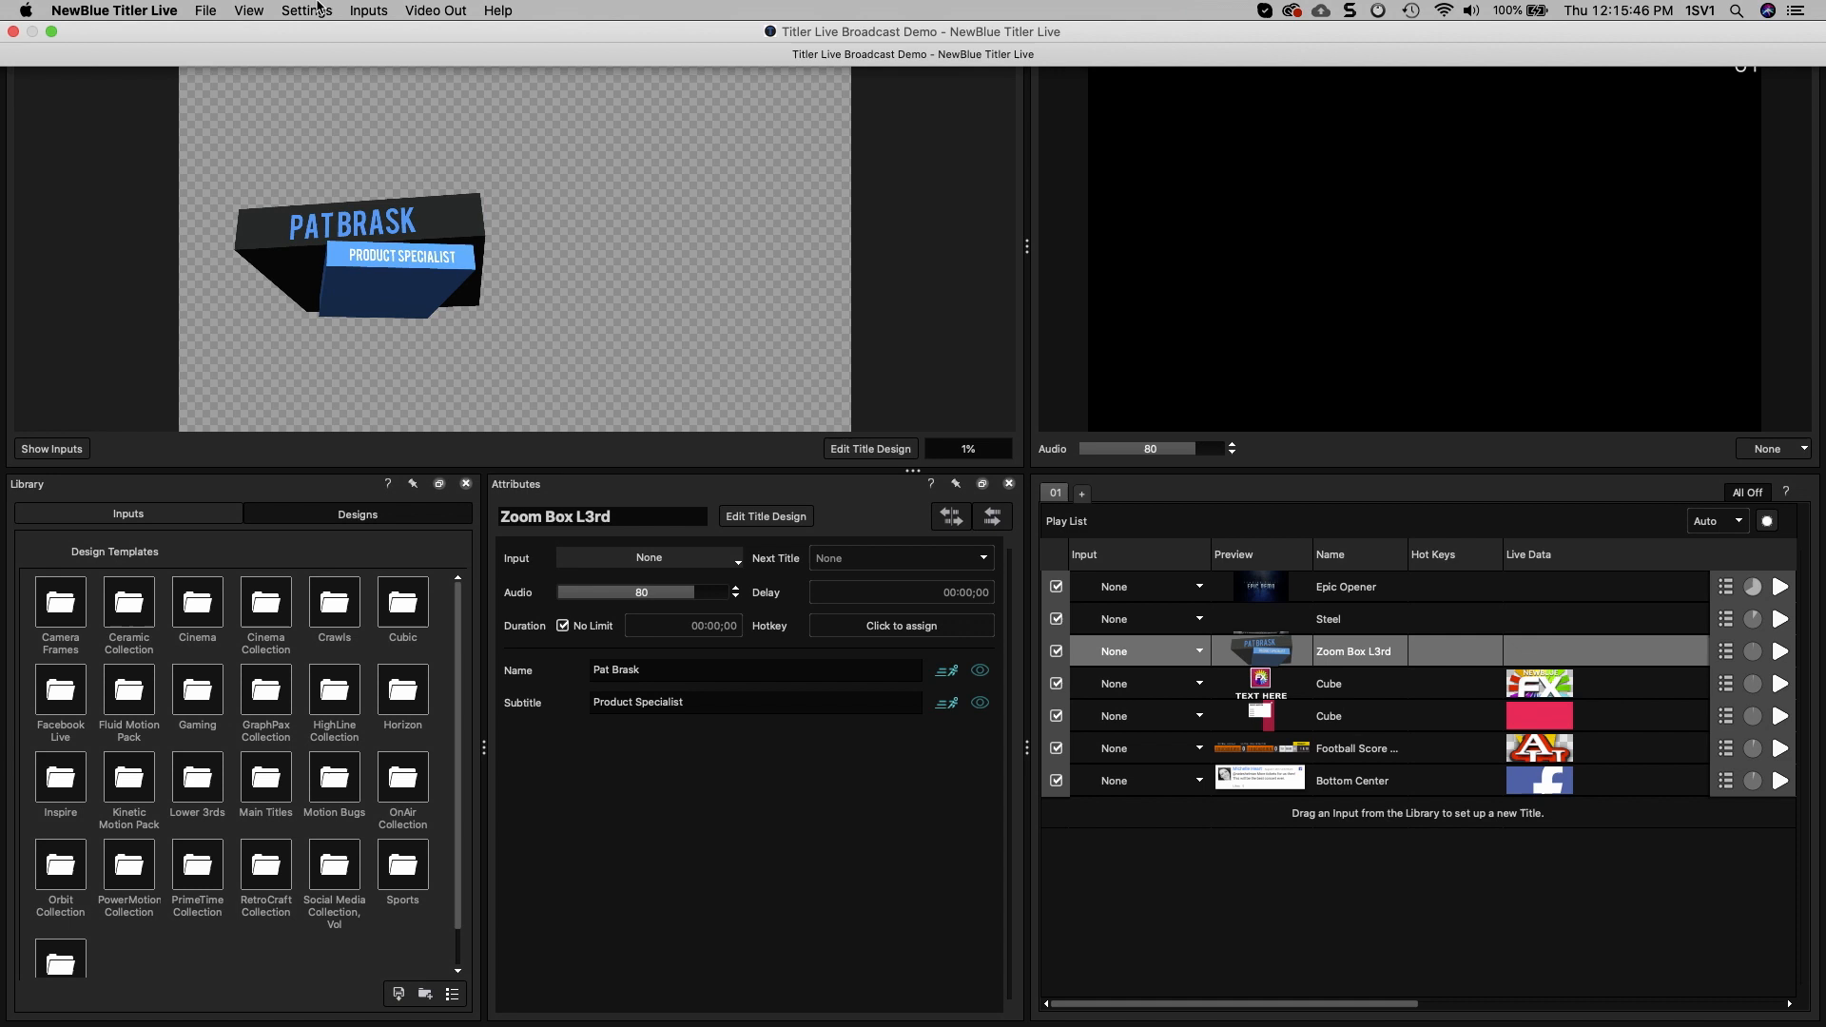
{"action": "left_click", "coordinate": [248, 10]}
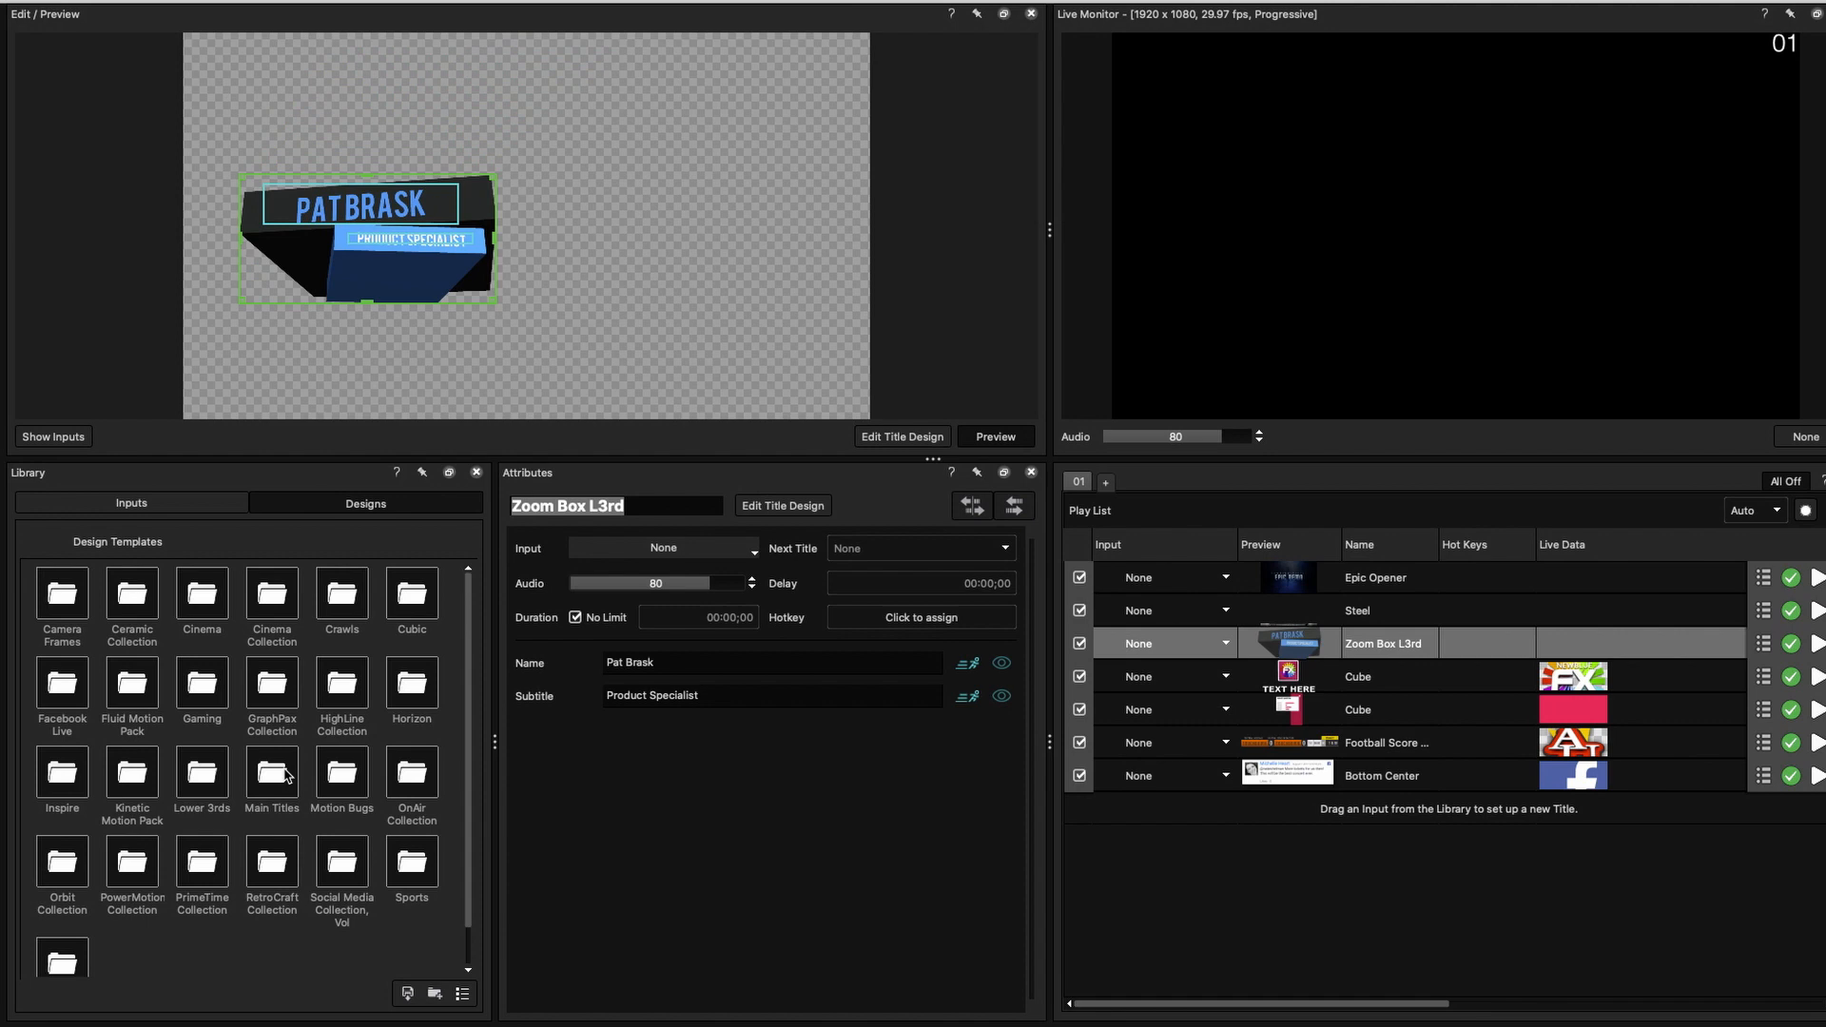
Step: Open the Library folder of design templates holding the Enterprise L3rd (image) design
{"action": "double_click", "coordinate": [271, 777]}
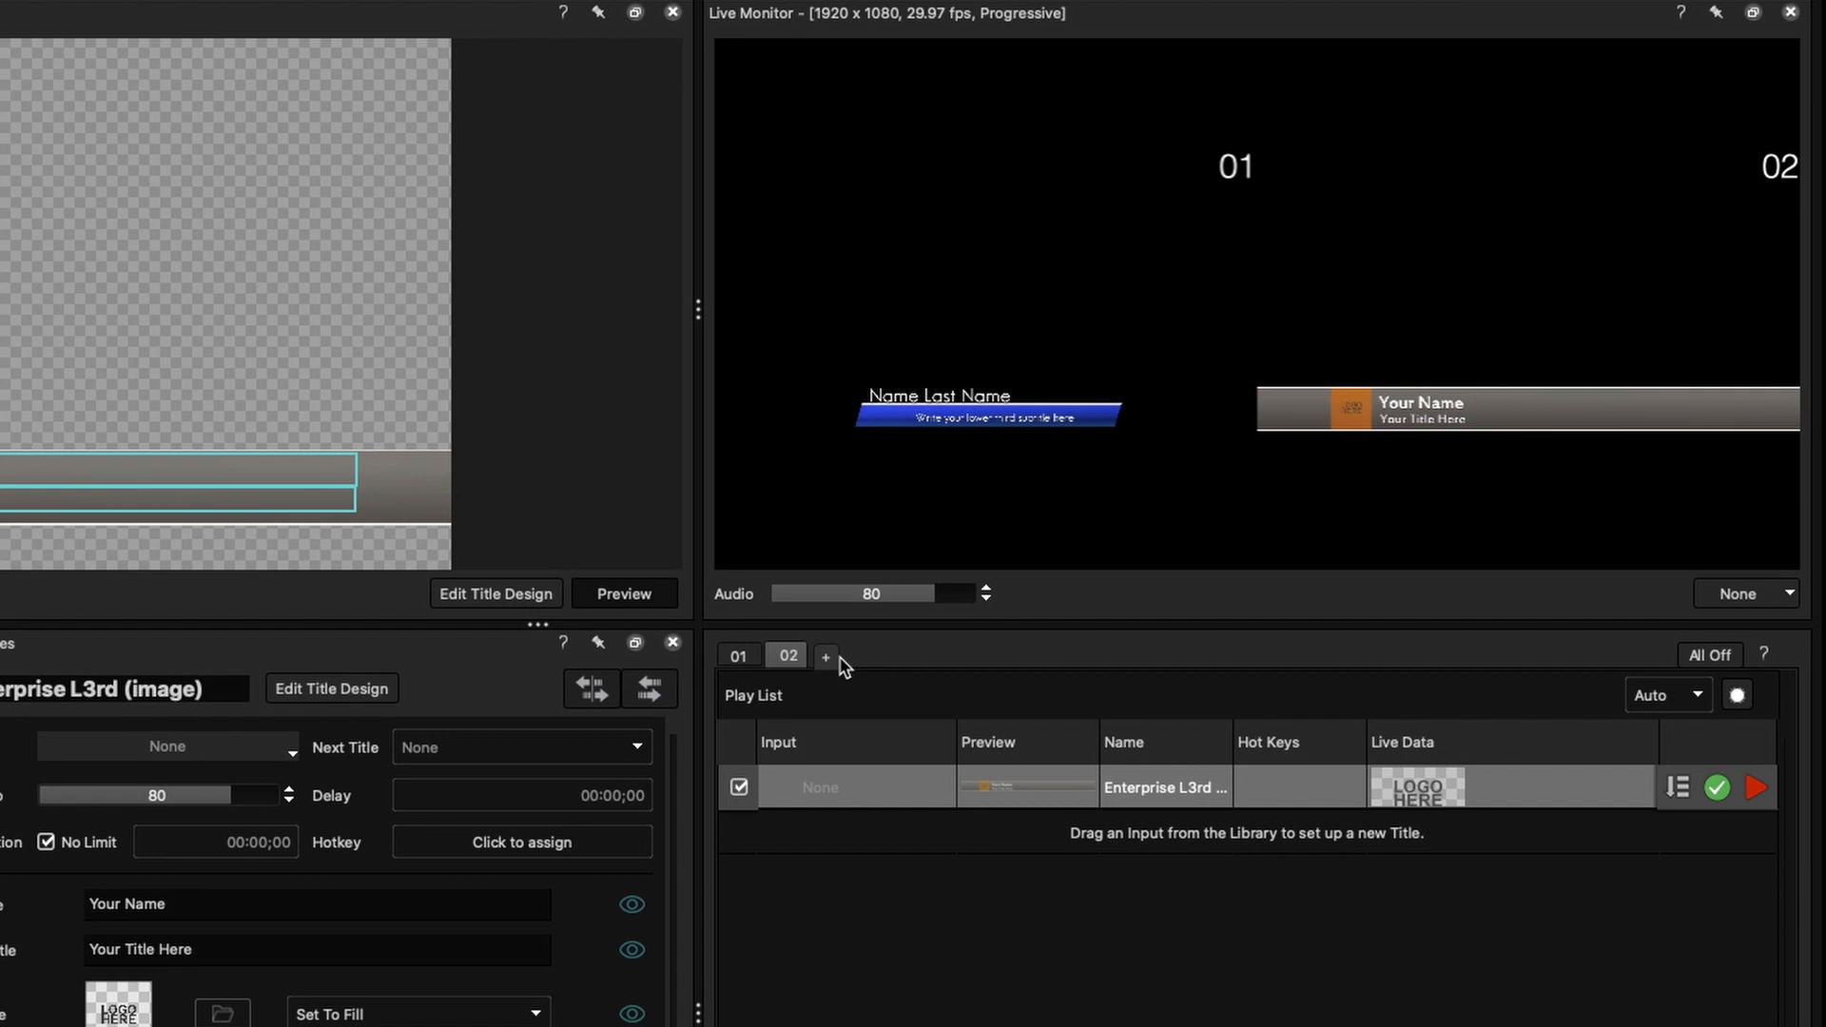
Step: Add more play list channel tabs, working toward channel 08
{"action": "left_click", "coordinate": [826, 655]}
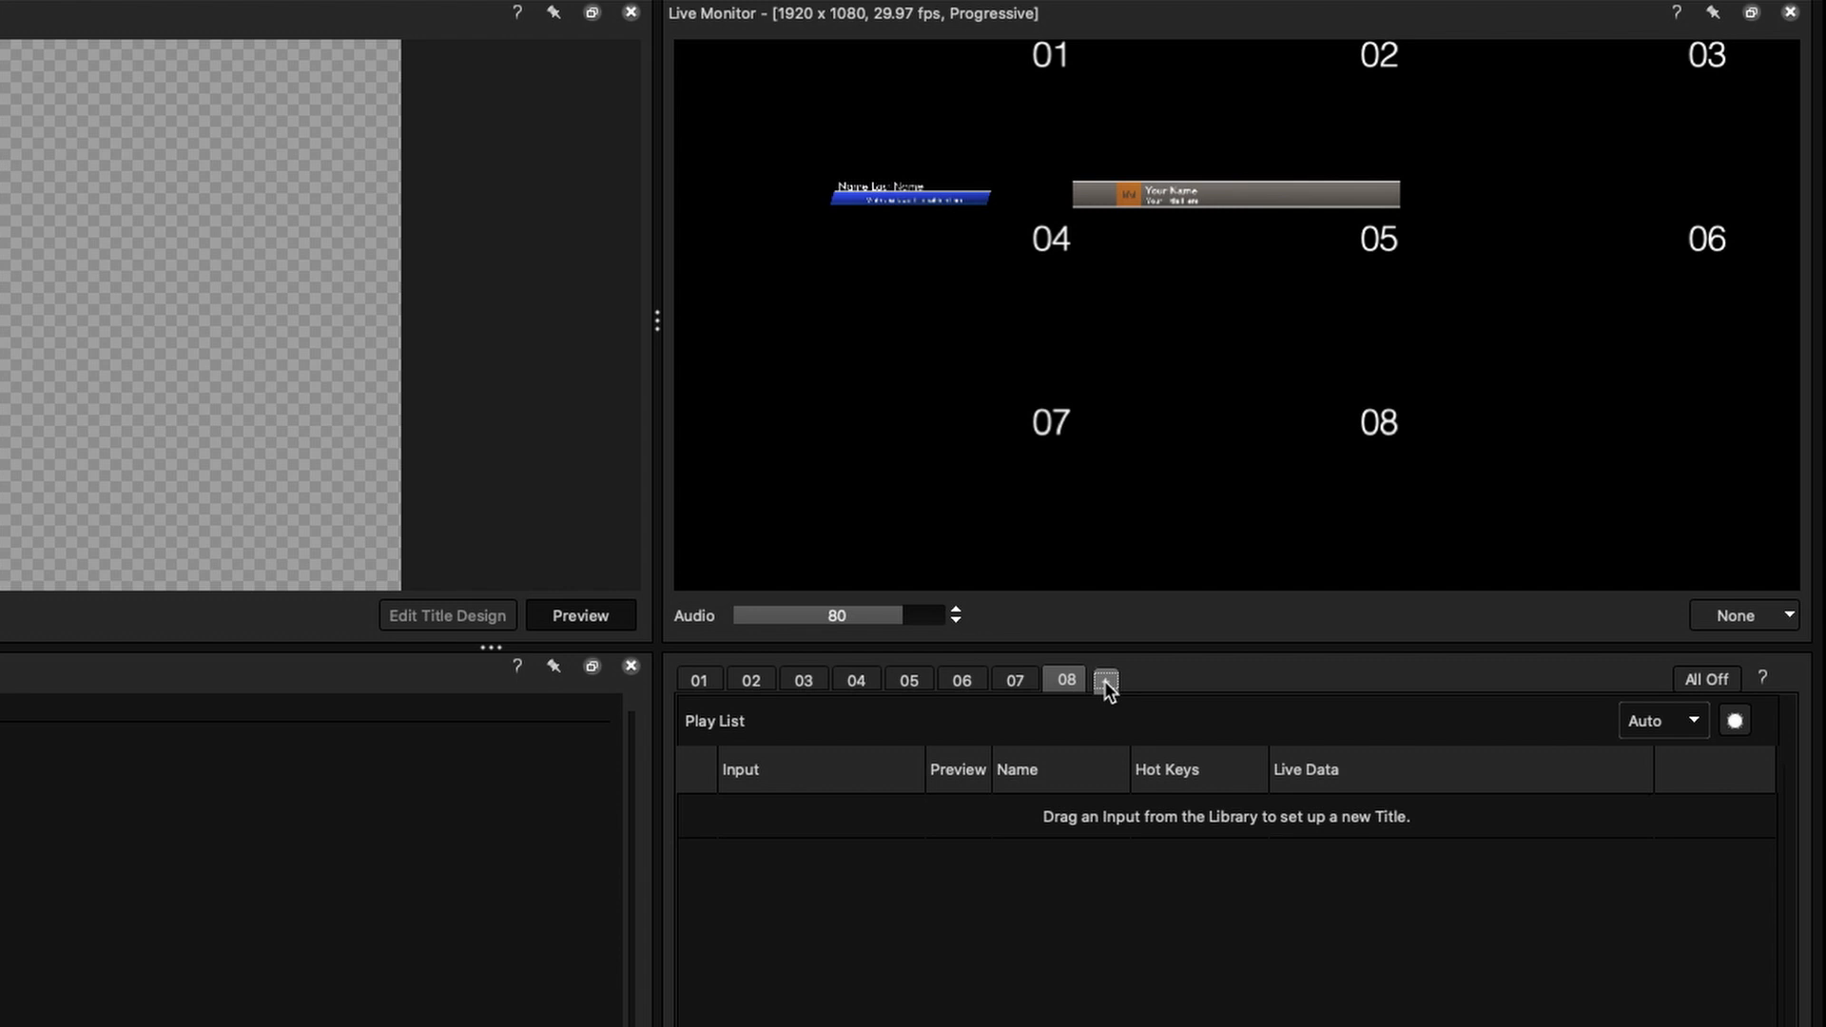
{"action": "left_click", "coordinate": [1104, 679]}
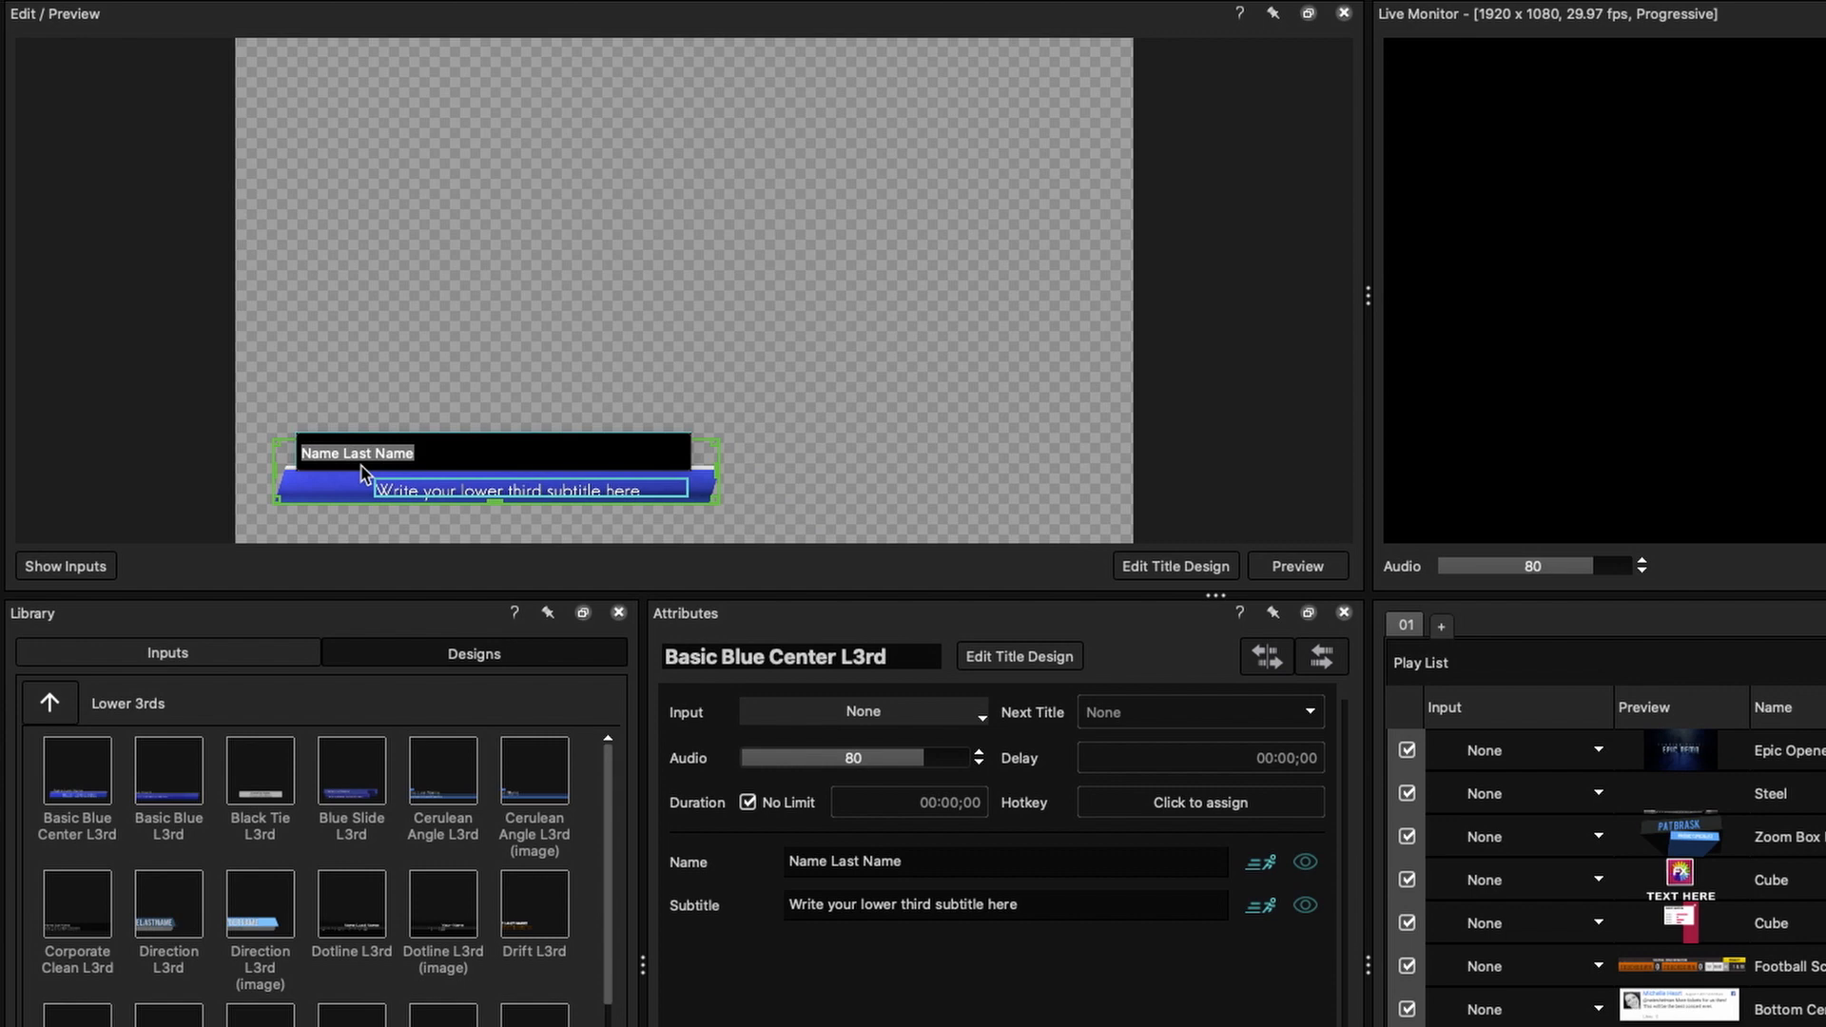
Step: Enter 'John Doe' as the name and 'Product Expert' as the subtitle
{"action": "type", "text": "John Doe"}
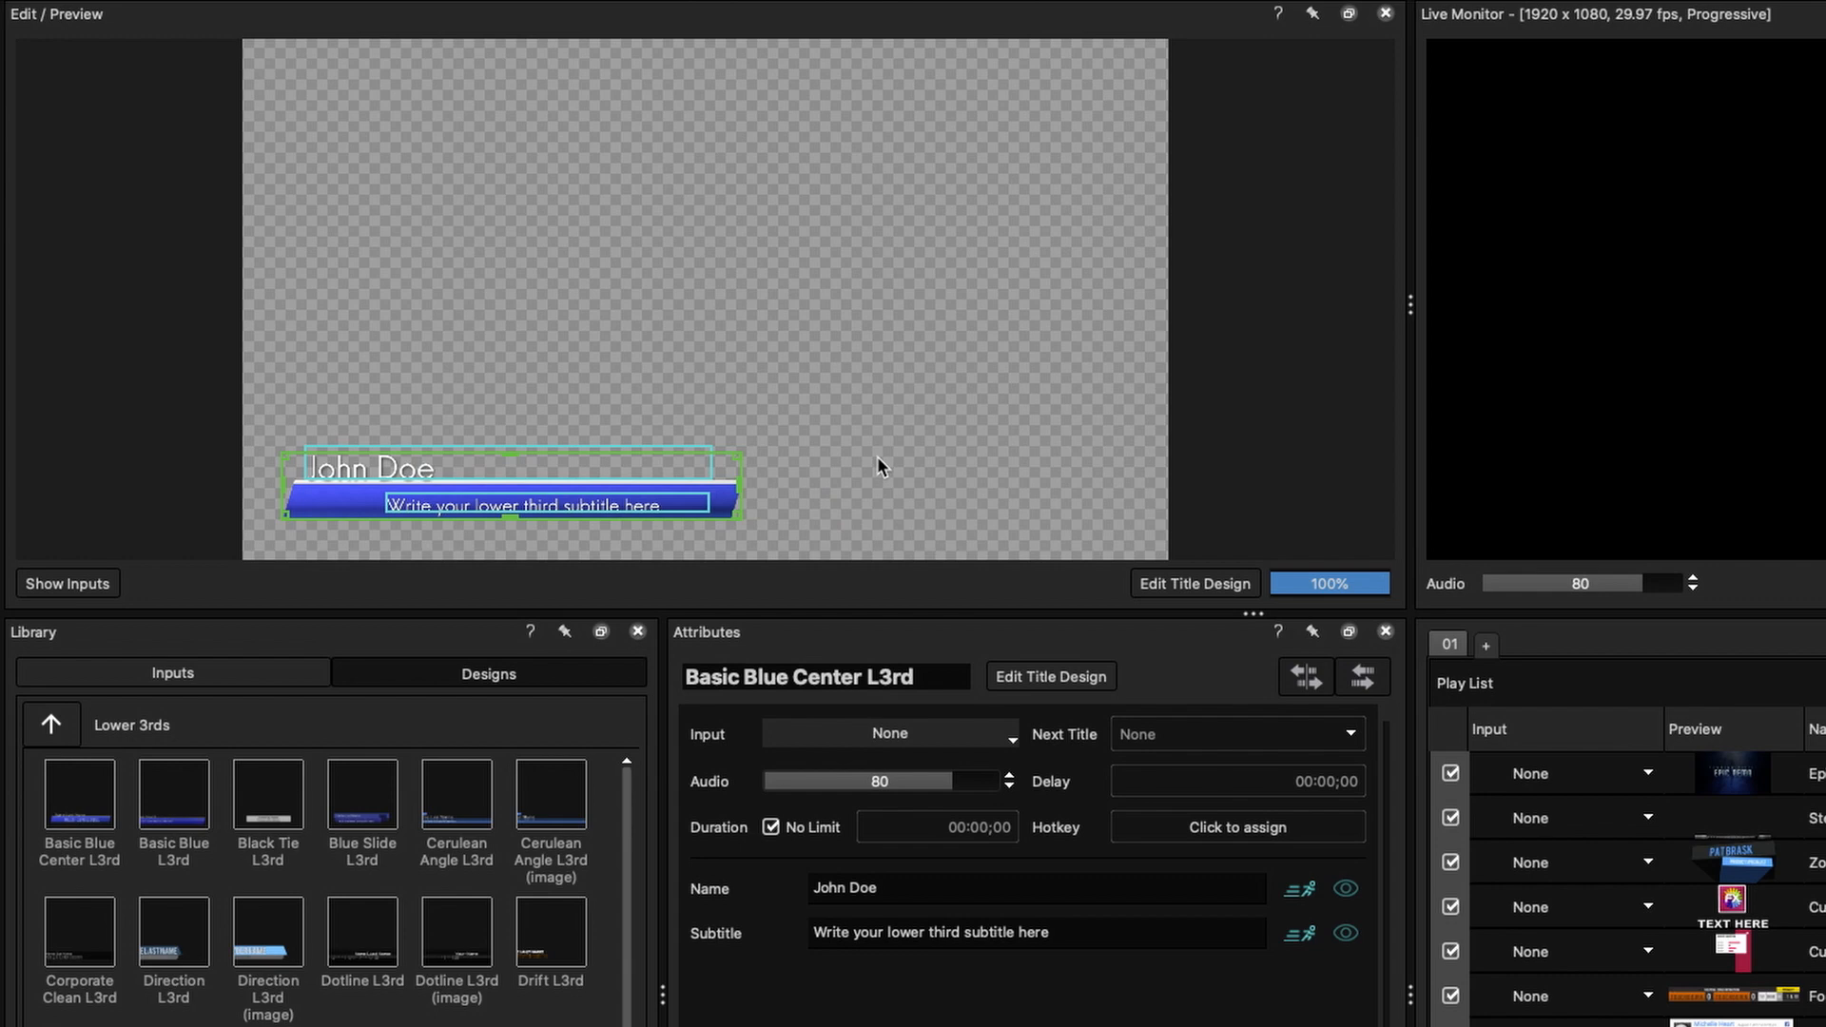
{"action": "type", "text": "Product"}
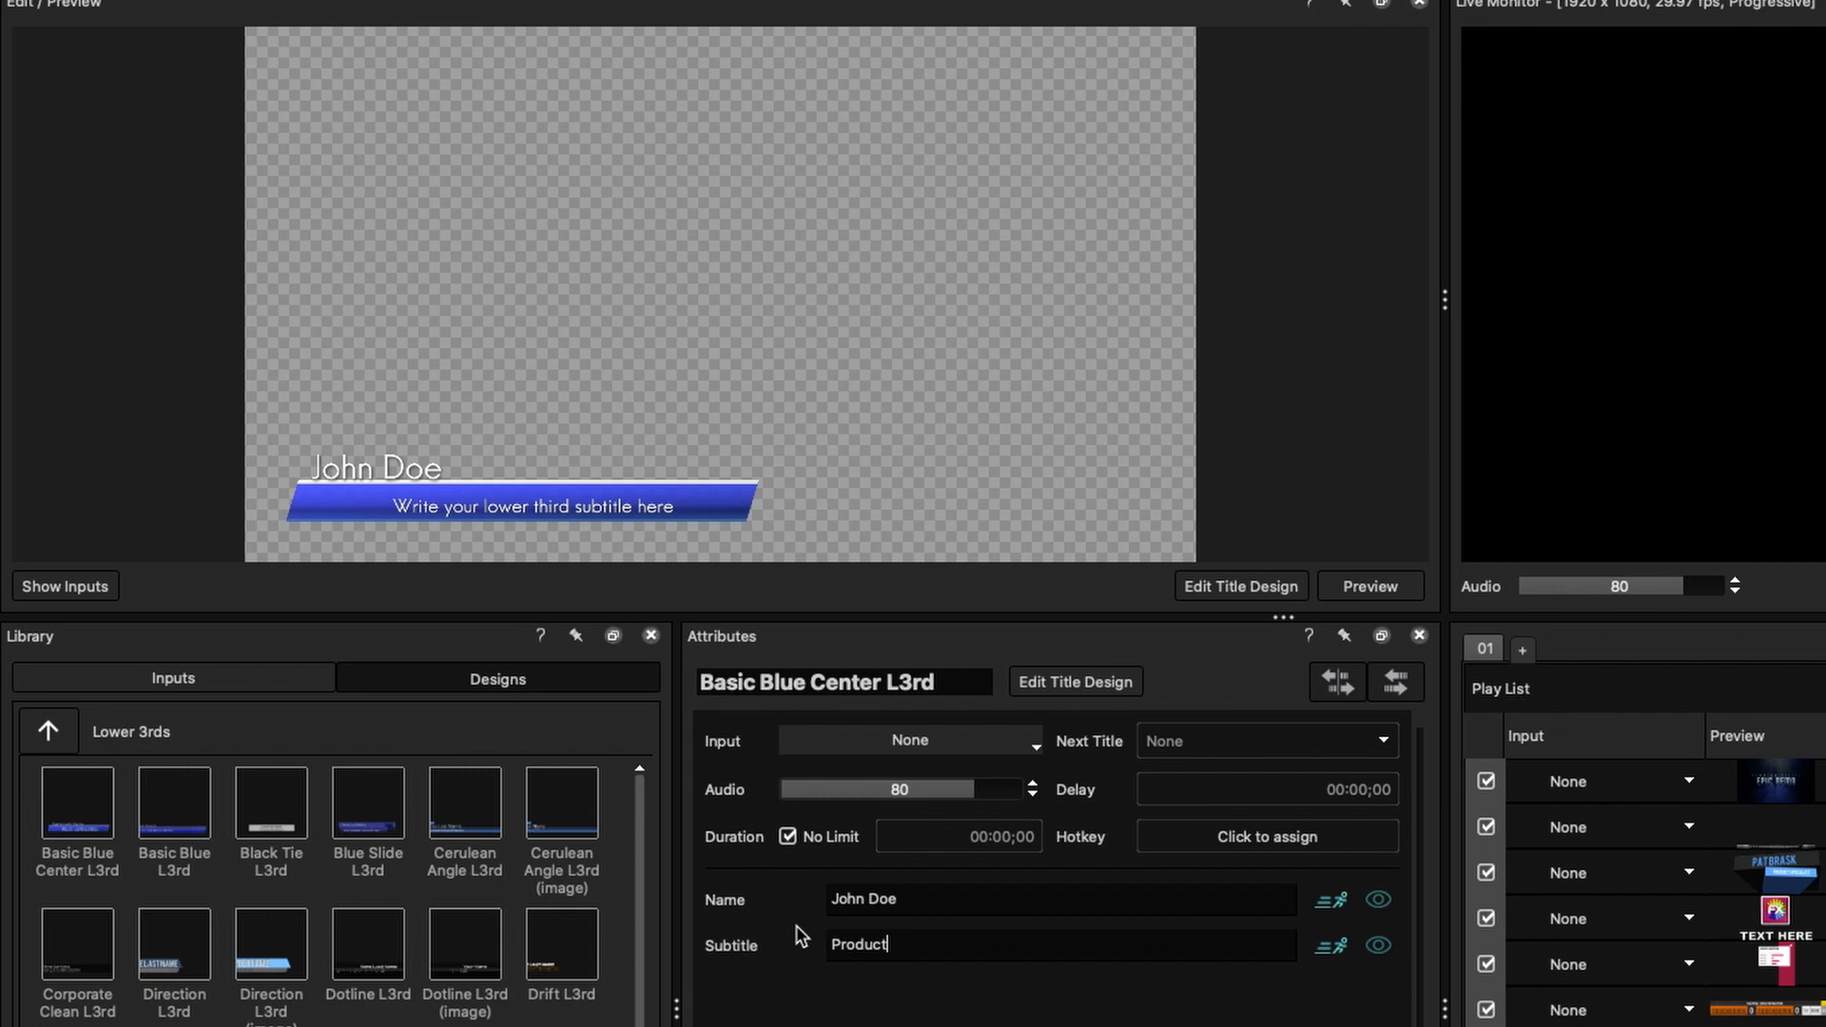
{"action": "type", "text": "Expert"}
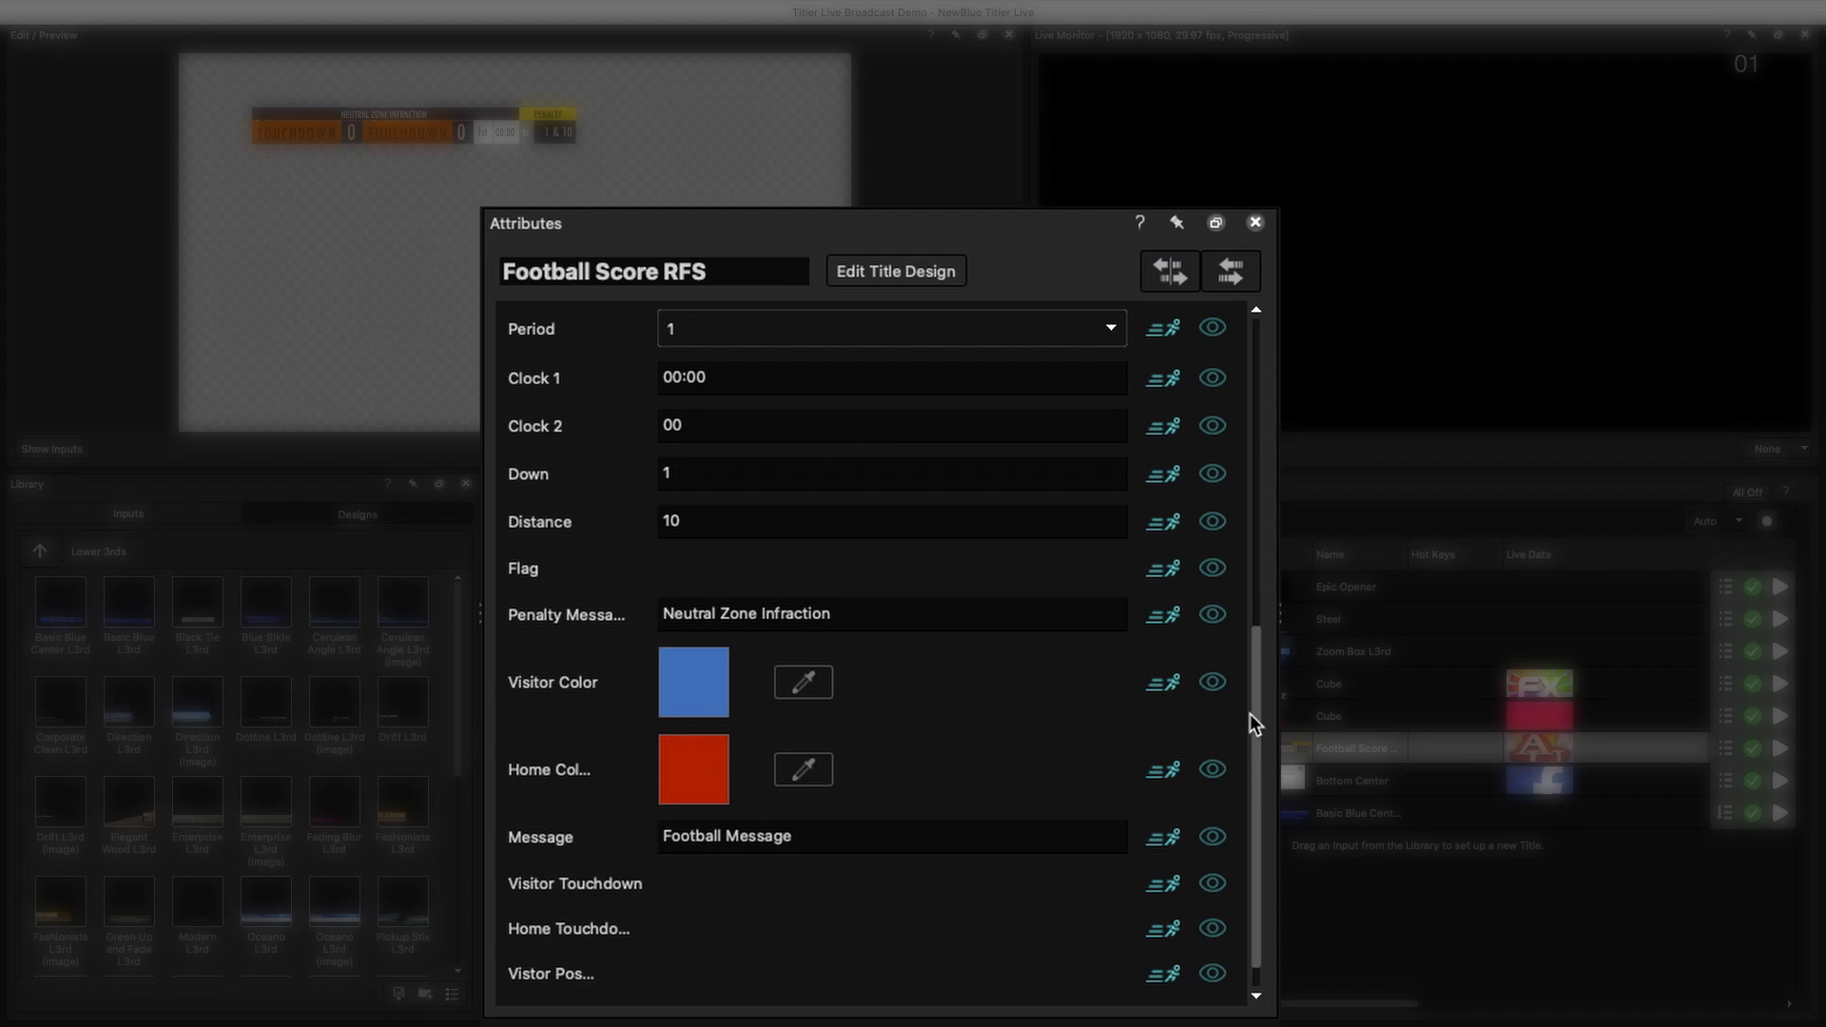
Step: Select the Basic Blue Center title in the play list and edit its design
{"action": "left_click", "coordinate": [1357, 811]}
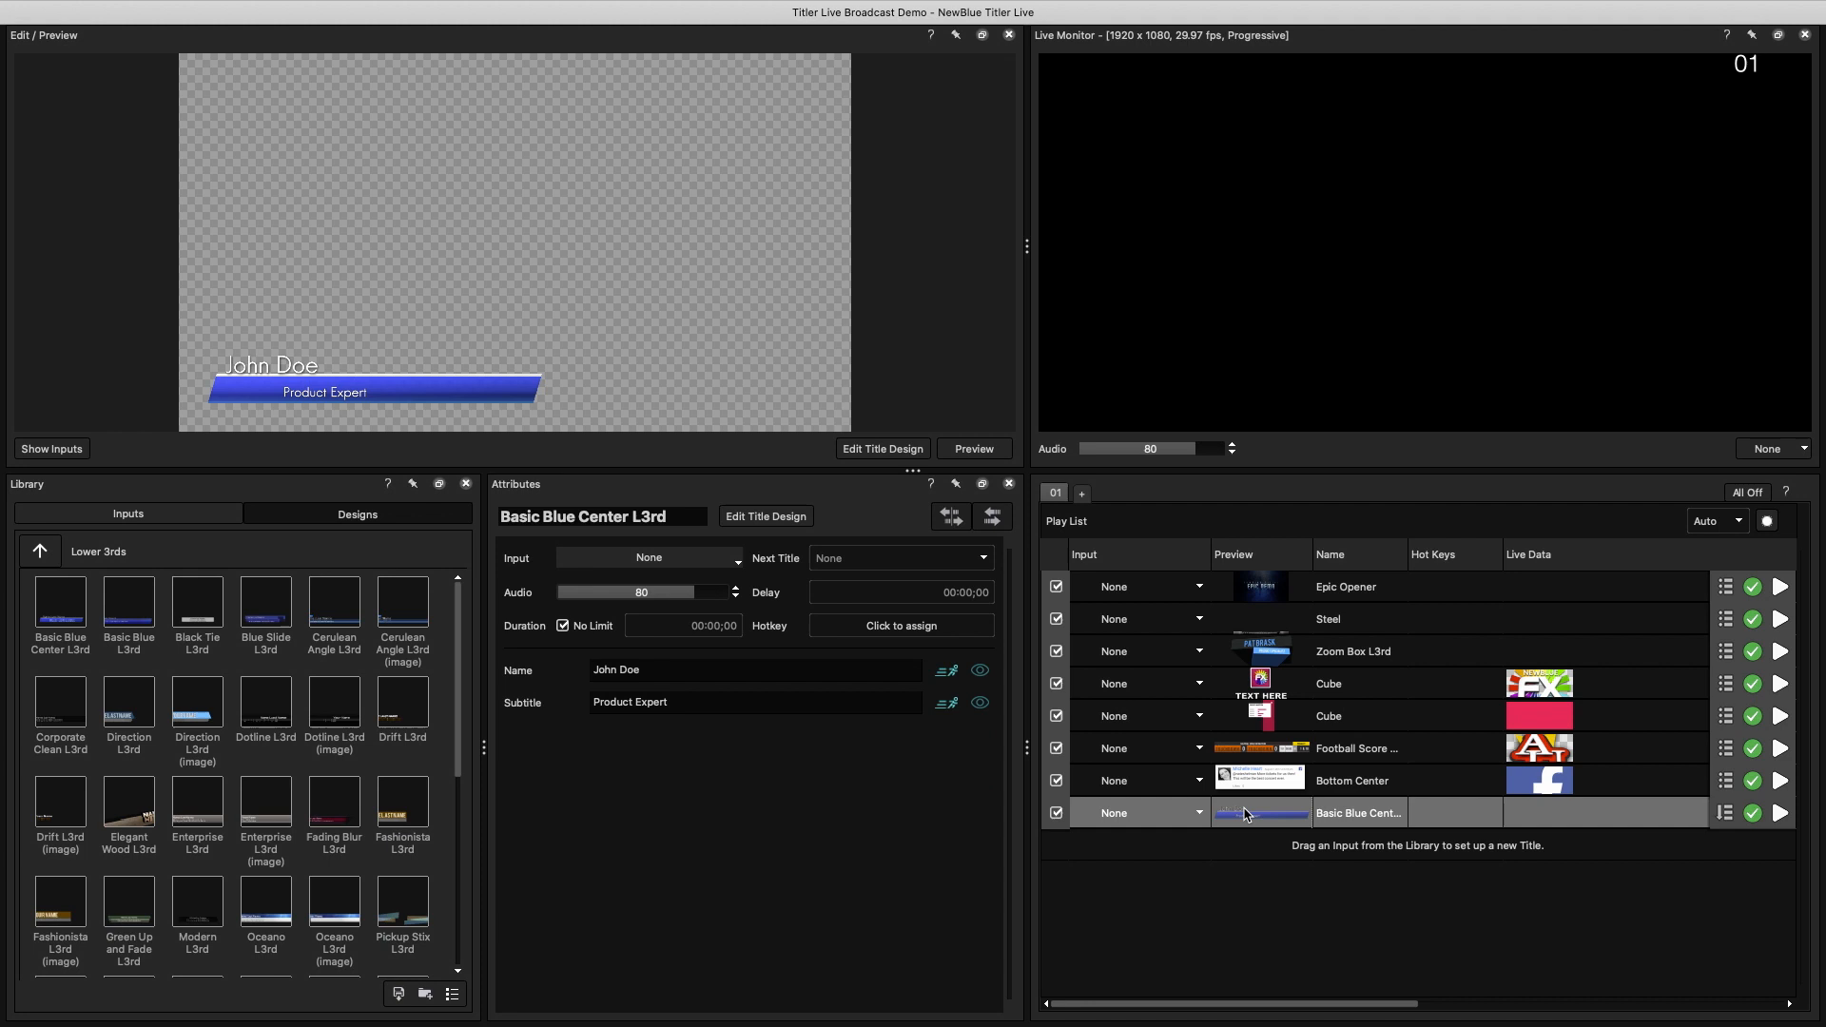
{"action": "left_click", "coordinate": [763, 516]}
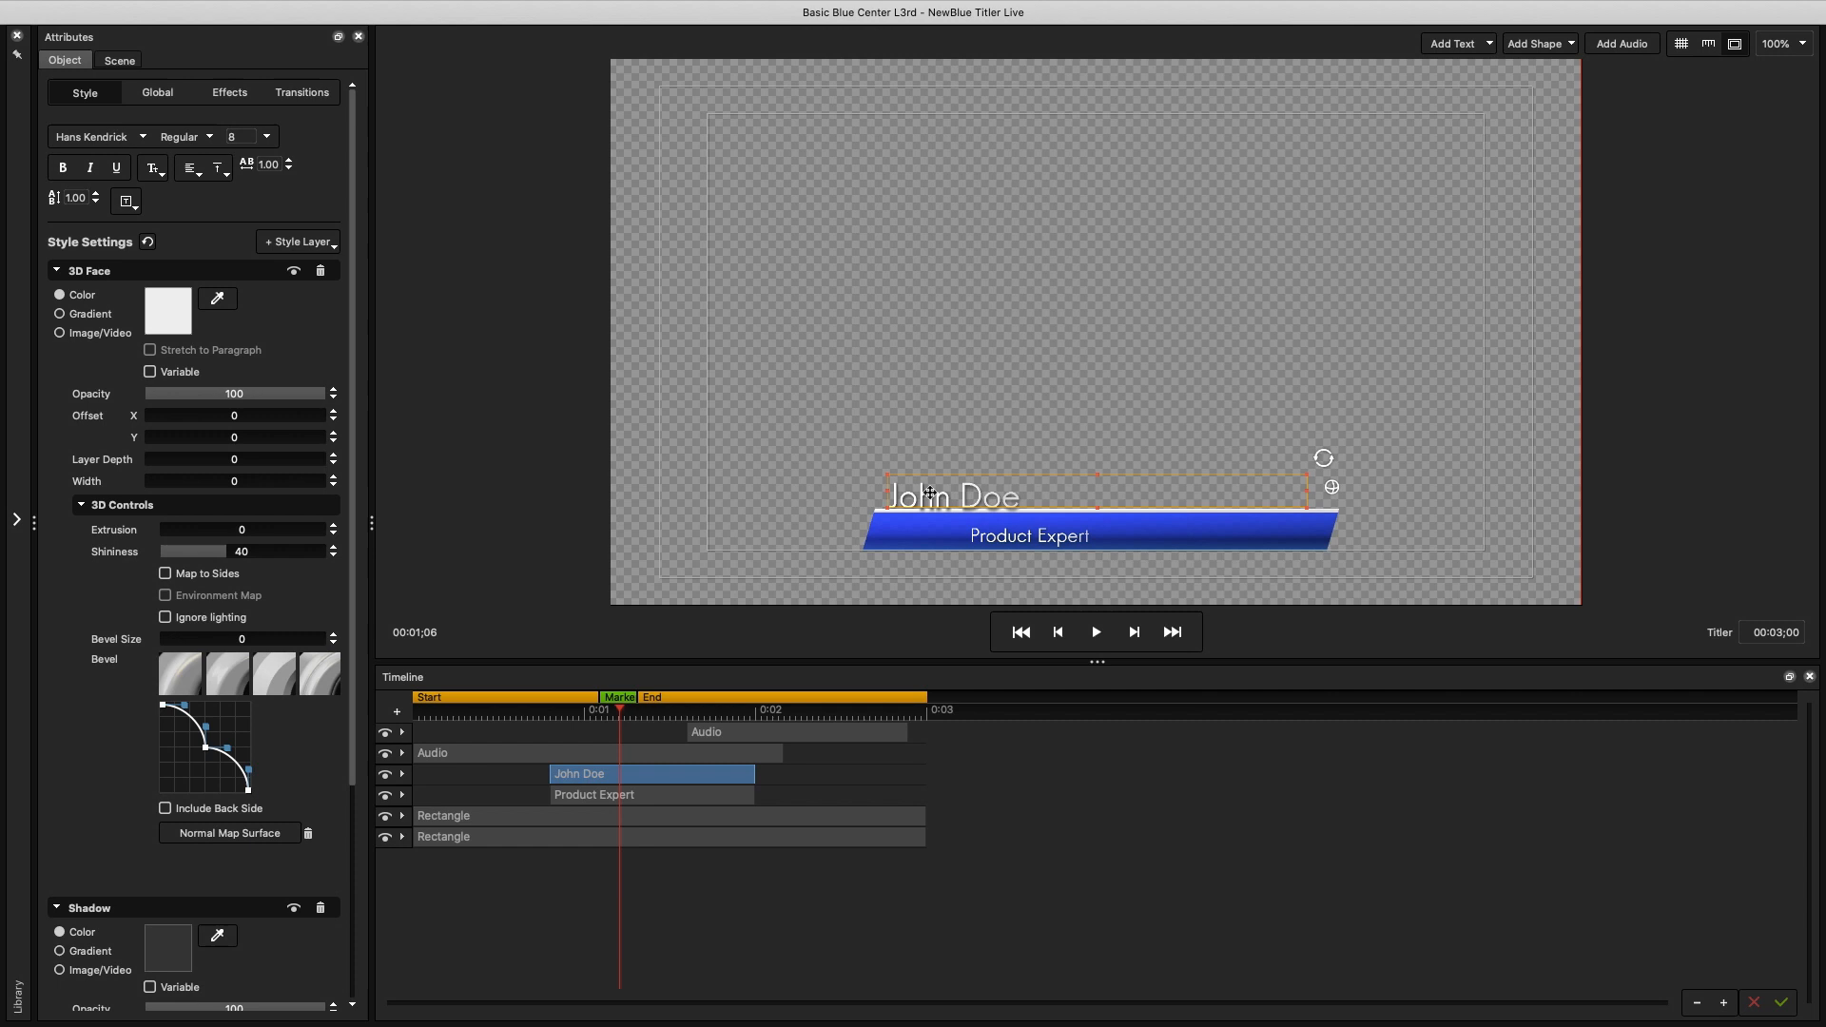
Step: Give John Doe a bold condensed font and increase the blue bar's extrusion depth
{"action": "left_click", "coordinate": [142, 136]}
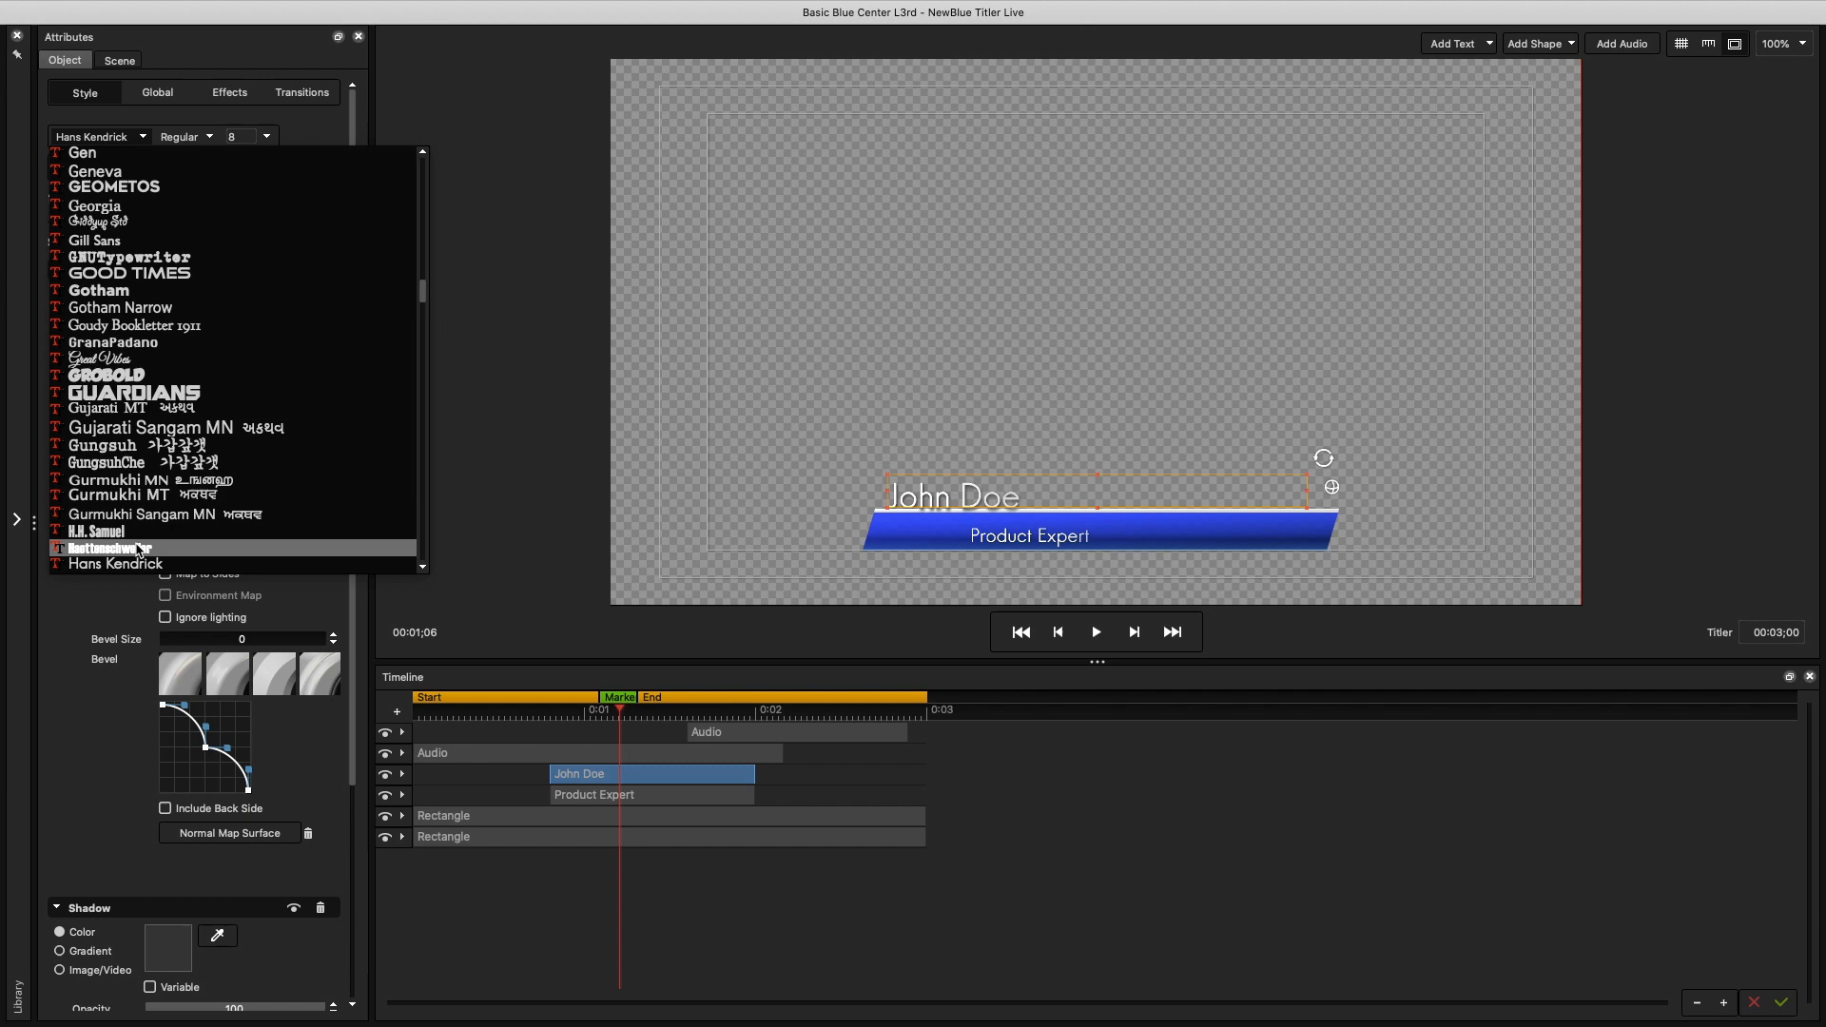
{"action": "left_click", "coordinate": [104, 548]}
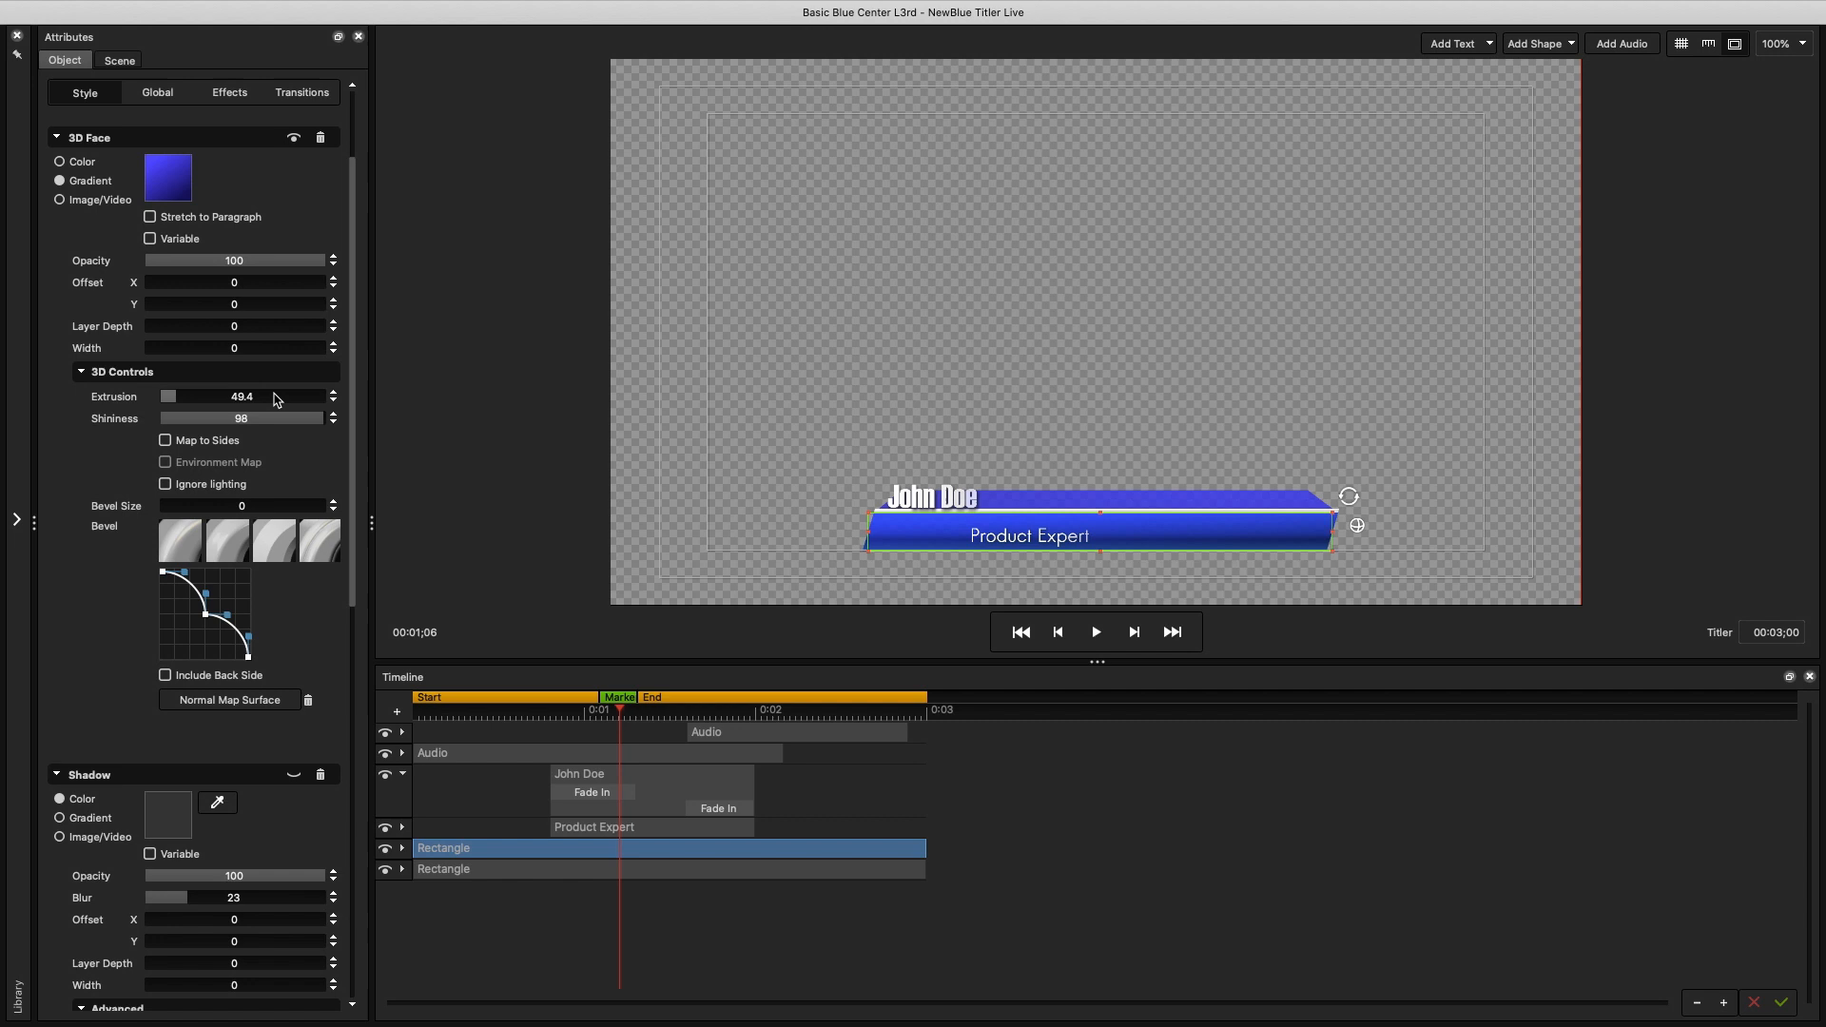
{"action": "left_click", "coordinate": [156, 93]}
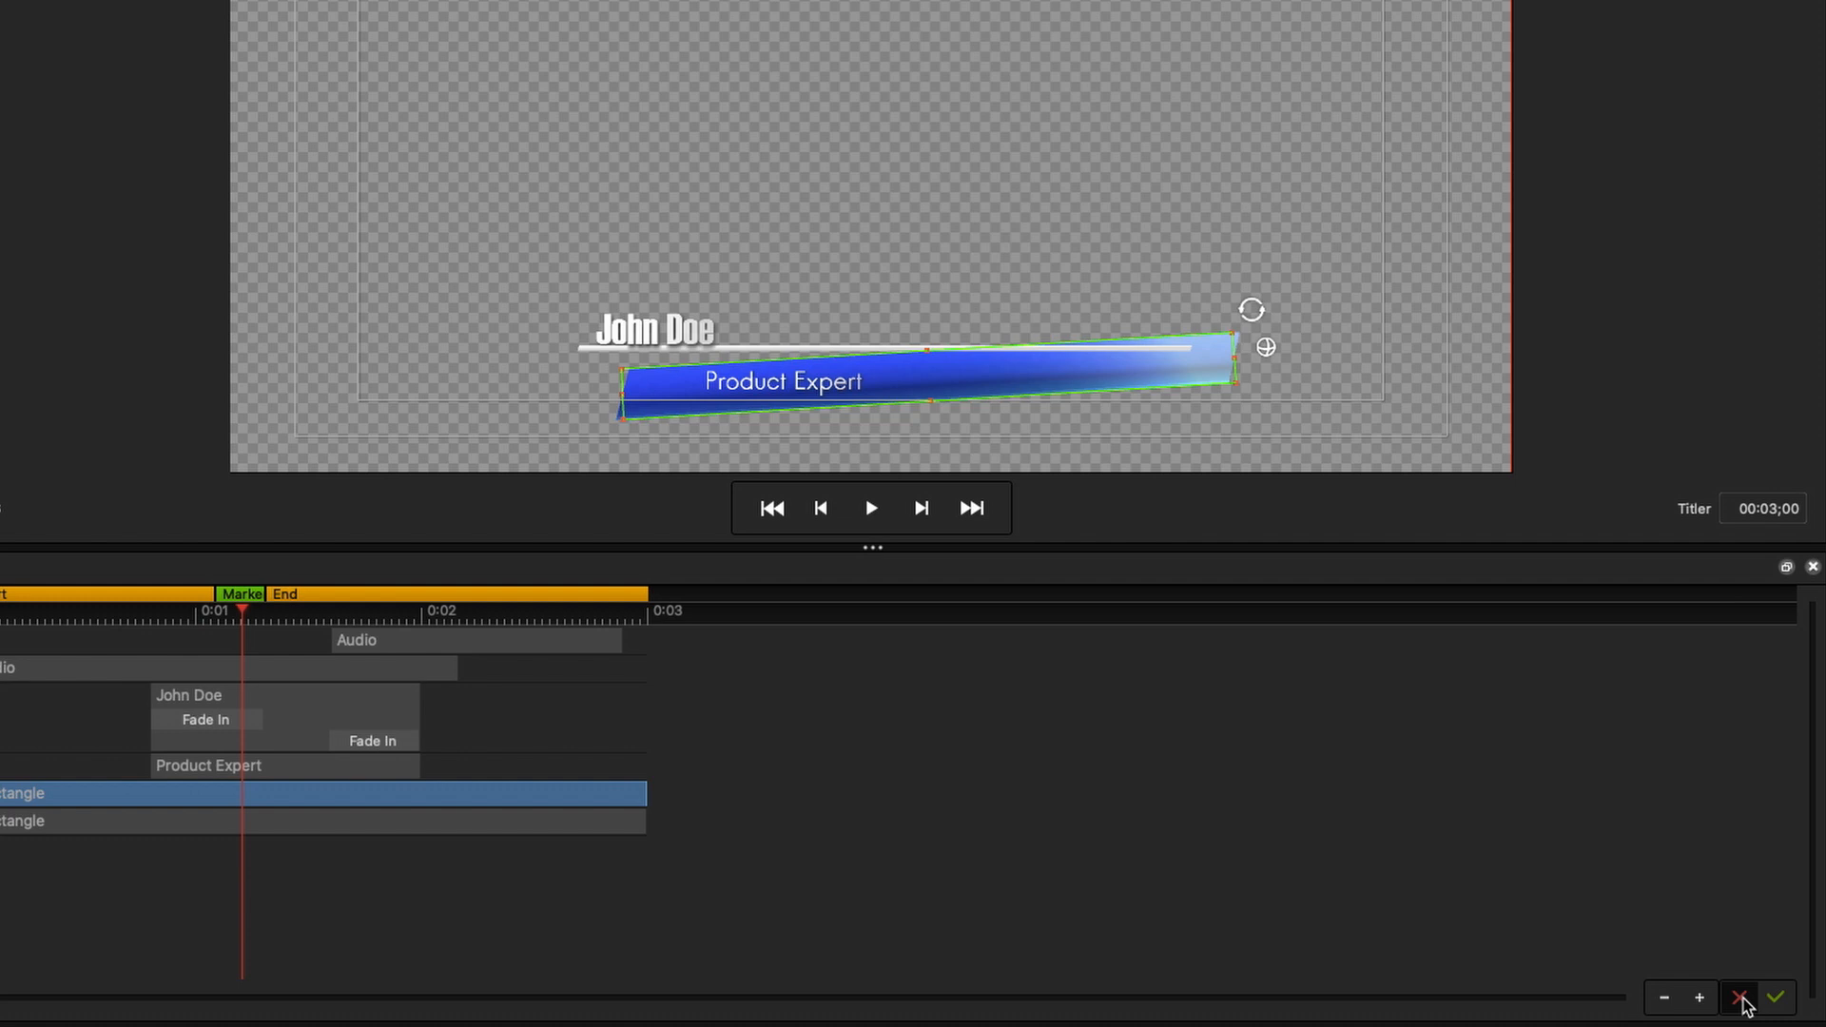
Step: Cancel the title designer edits and bring up the play list's options menu
{"action": "left_click", "coordinate": [1743, 998]}
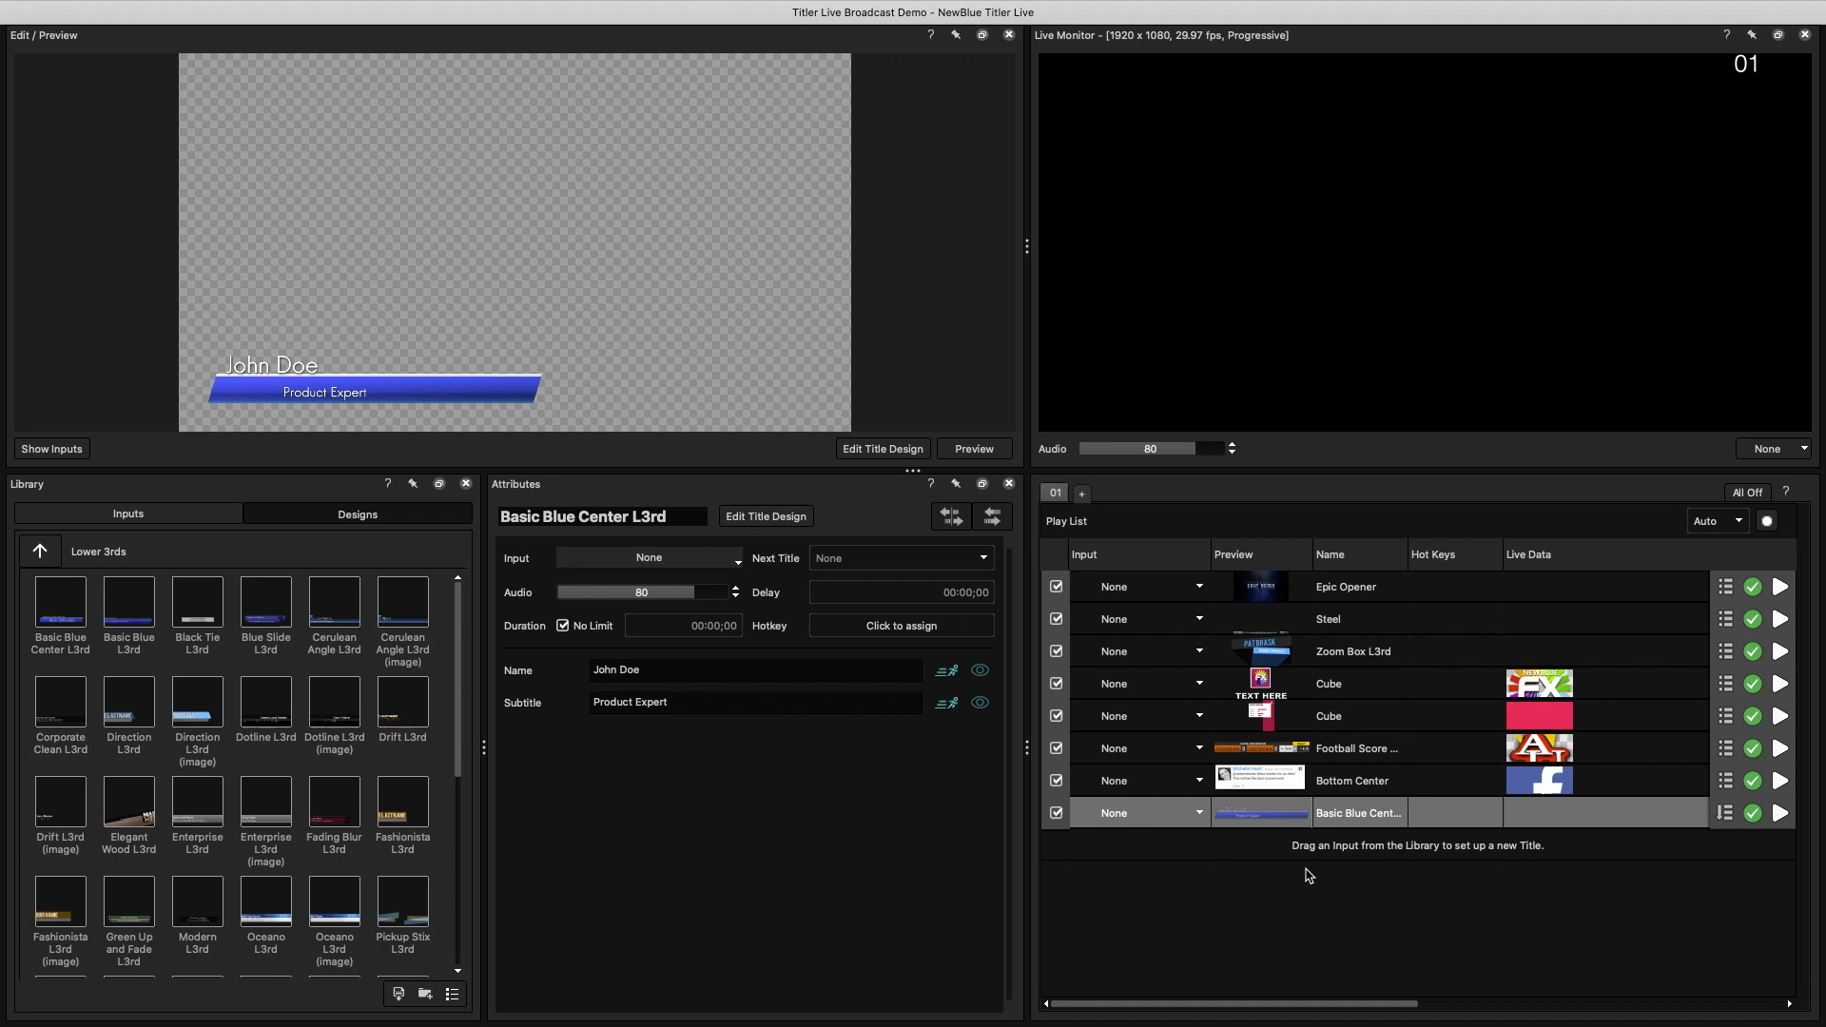
{"action": "right_click", "coordinate": [1337, 845]}
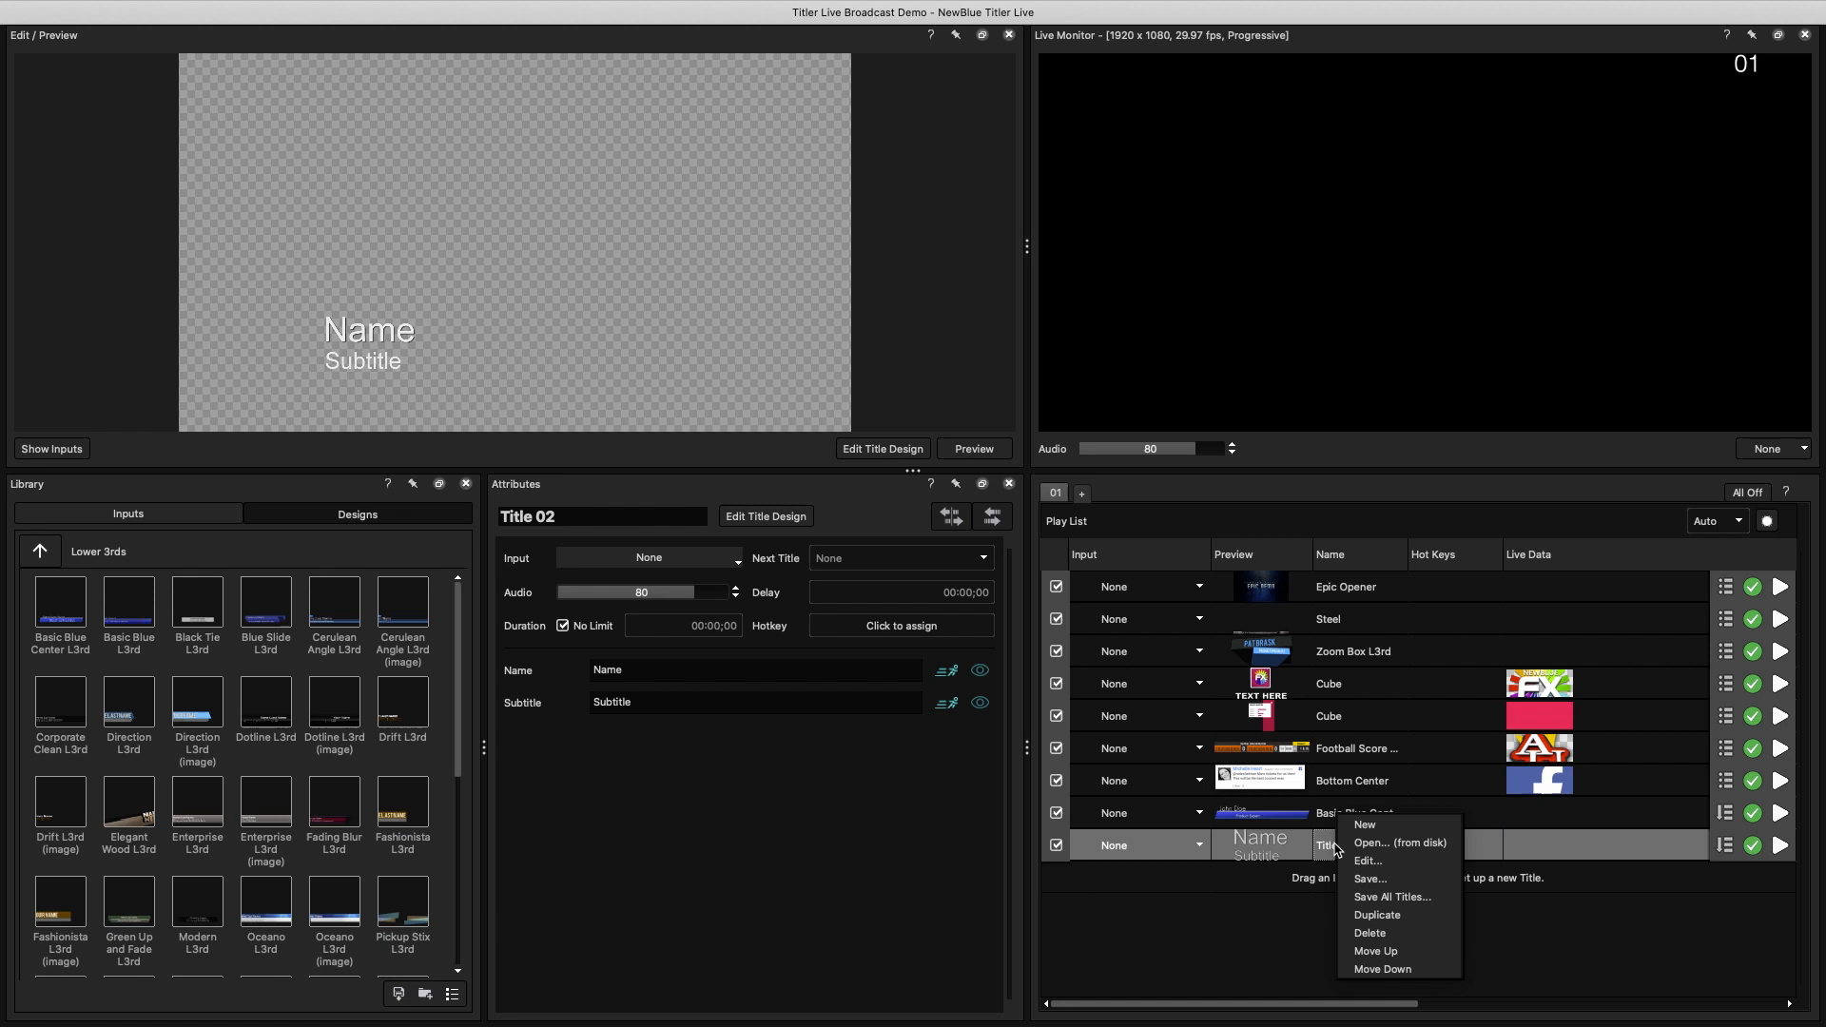
Step: Choose Edit for the new Name/Subtitle title in the Play List
{"action": "left_click", "coordinate": [1368, 861]}
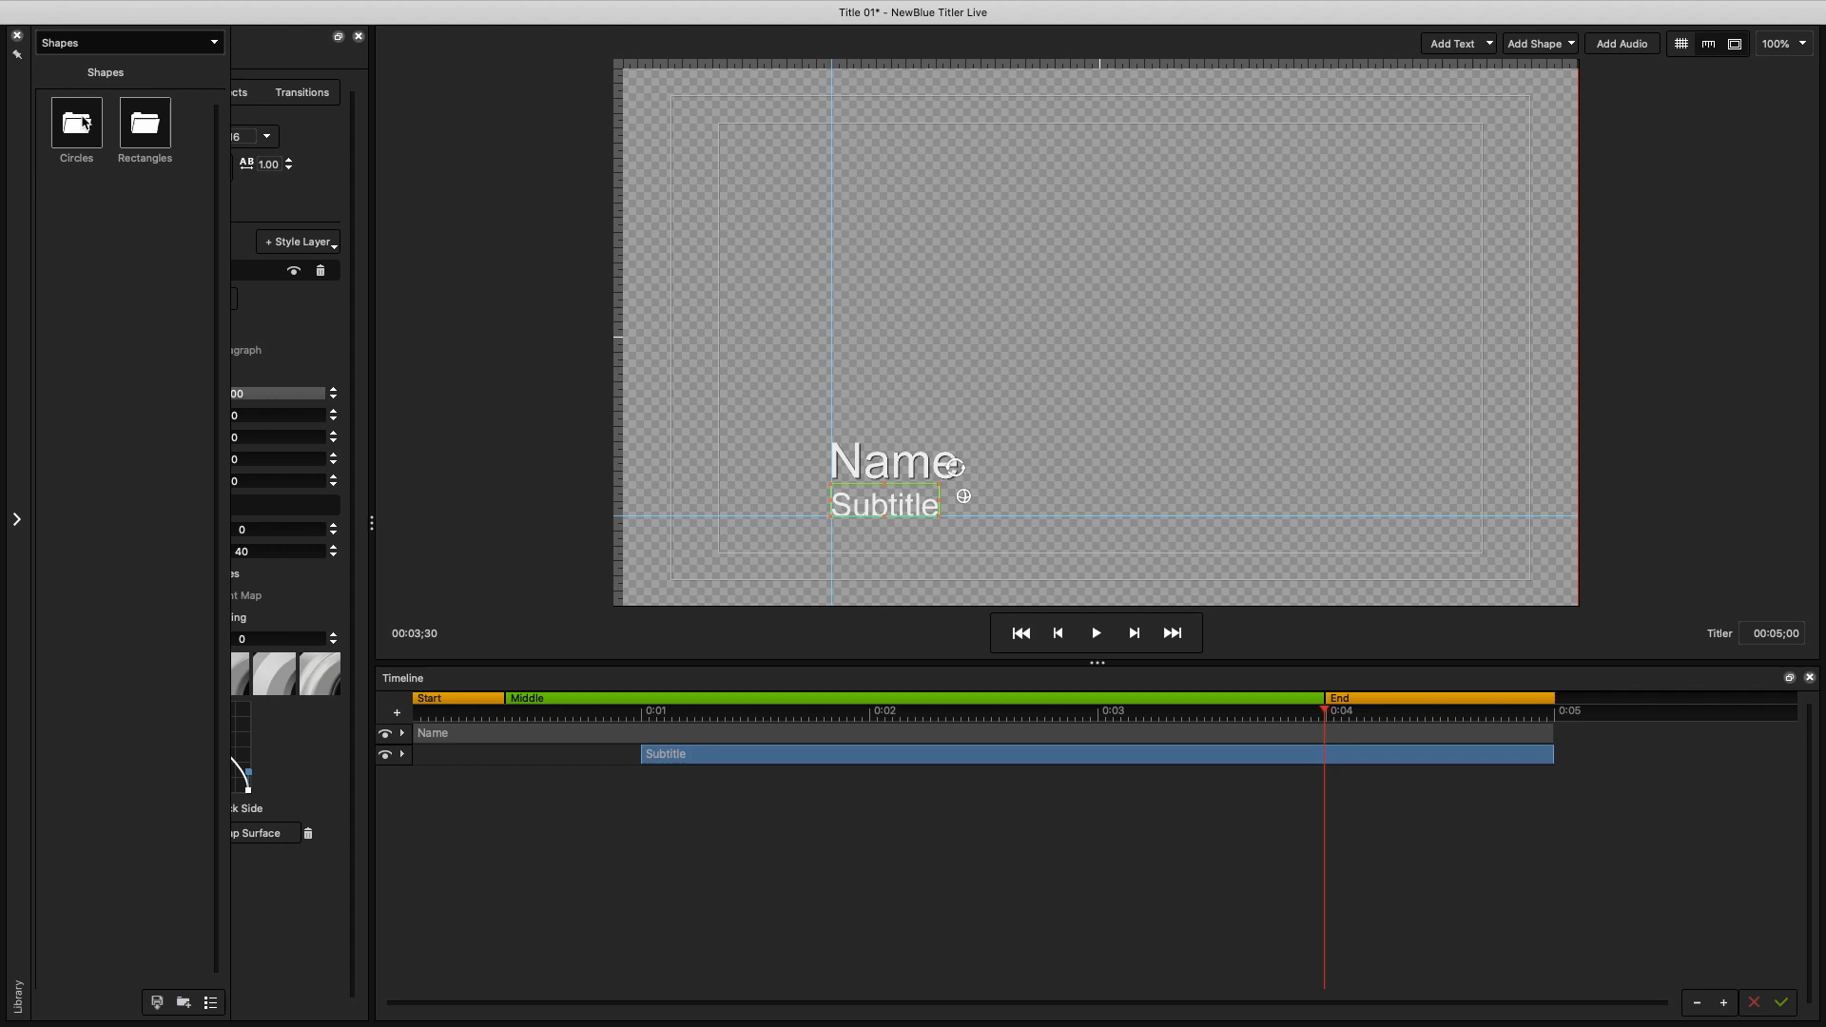
{"action": "left_click", "coordinate": [129, 42]}
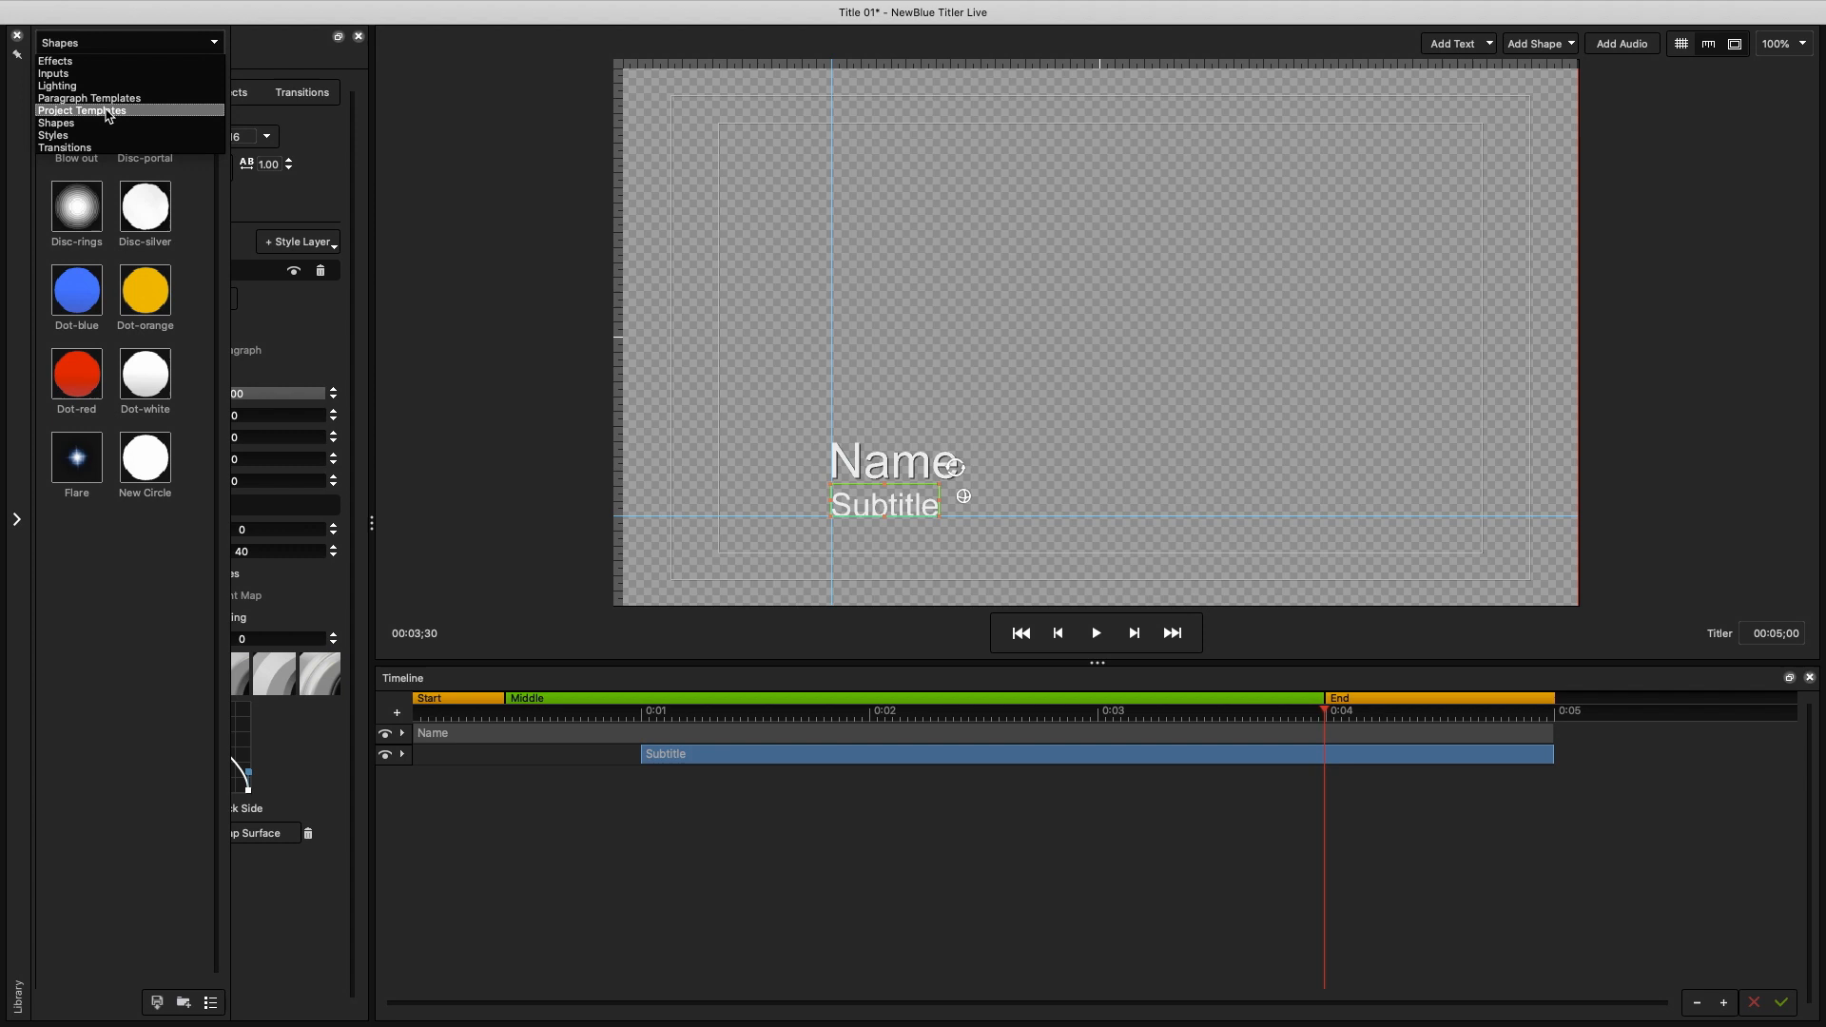
{"action": "left_click", "coordinate": [80, 110]}
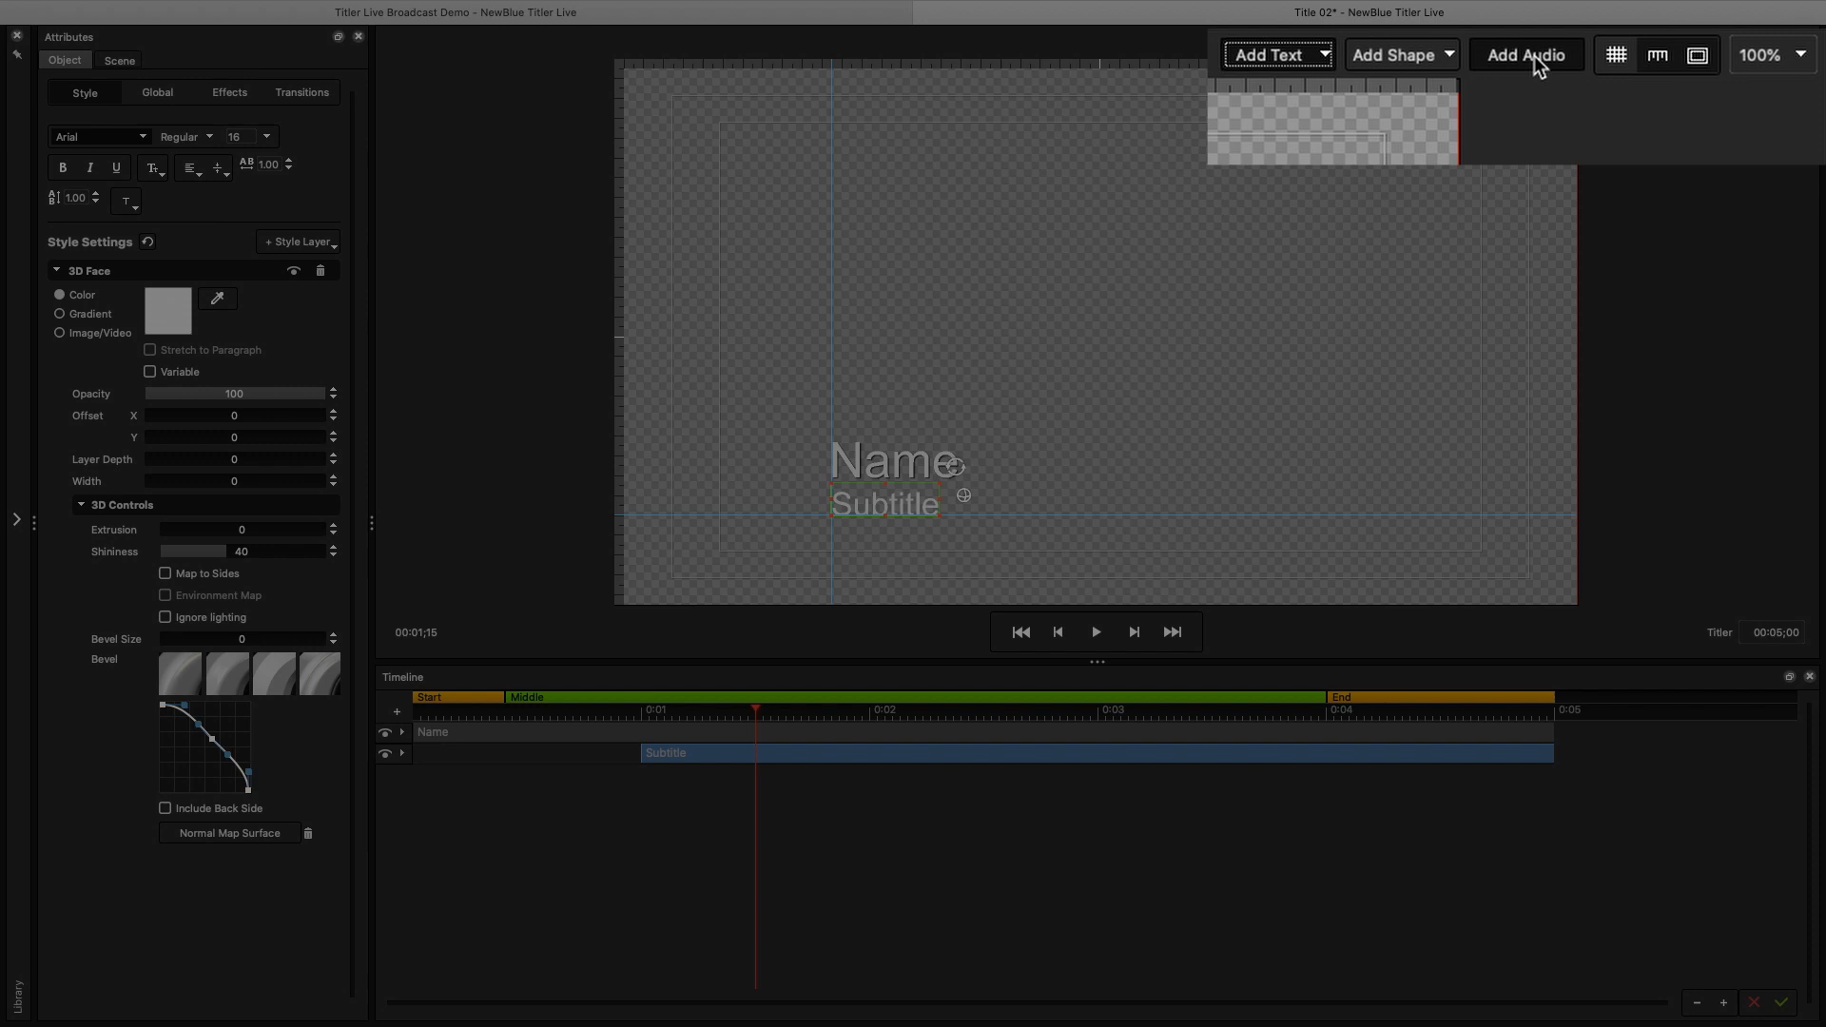
Step: Add a rectangle shape, Rectangle 01, over the Name text
{"action": "left_click", "coordinate": [1396, 54]}
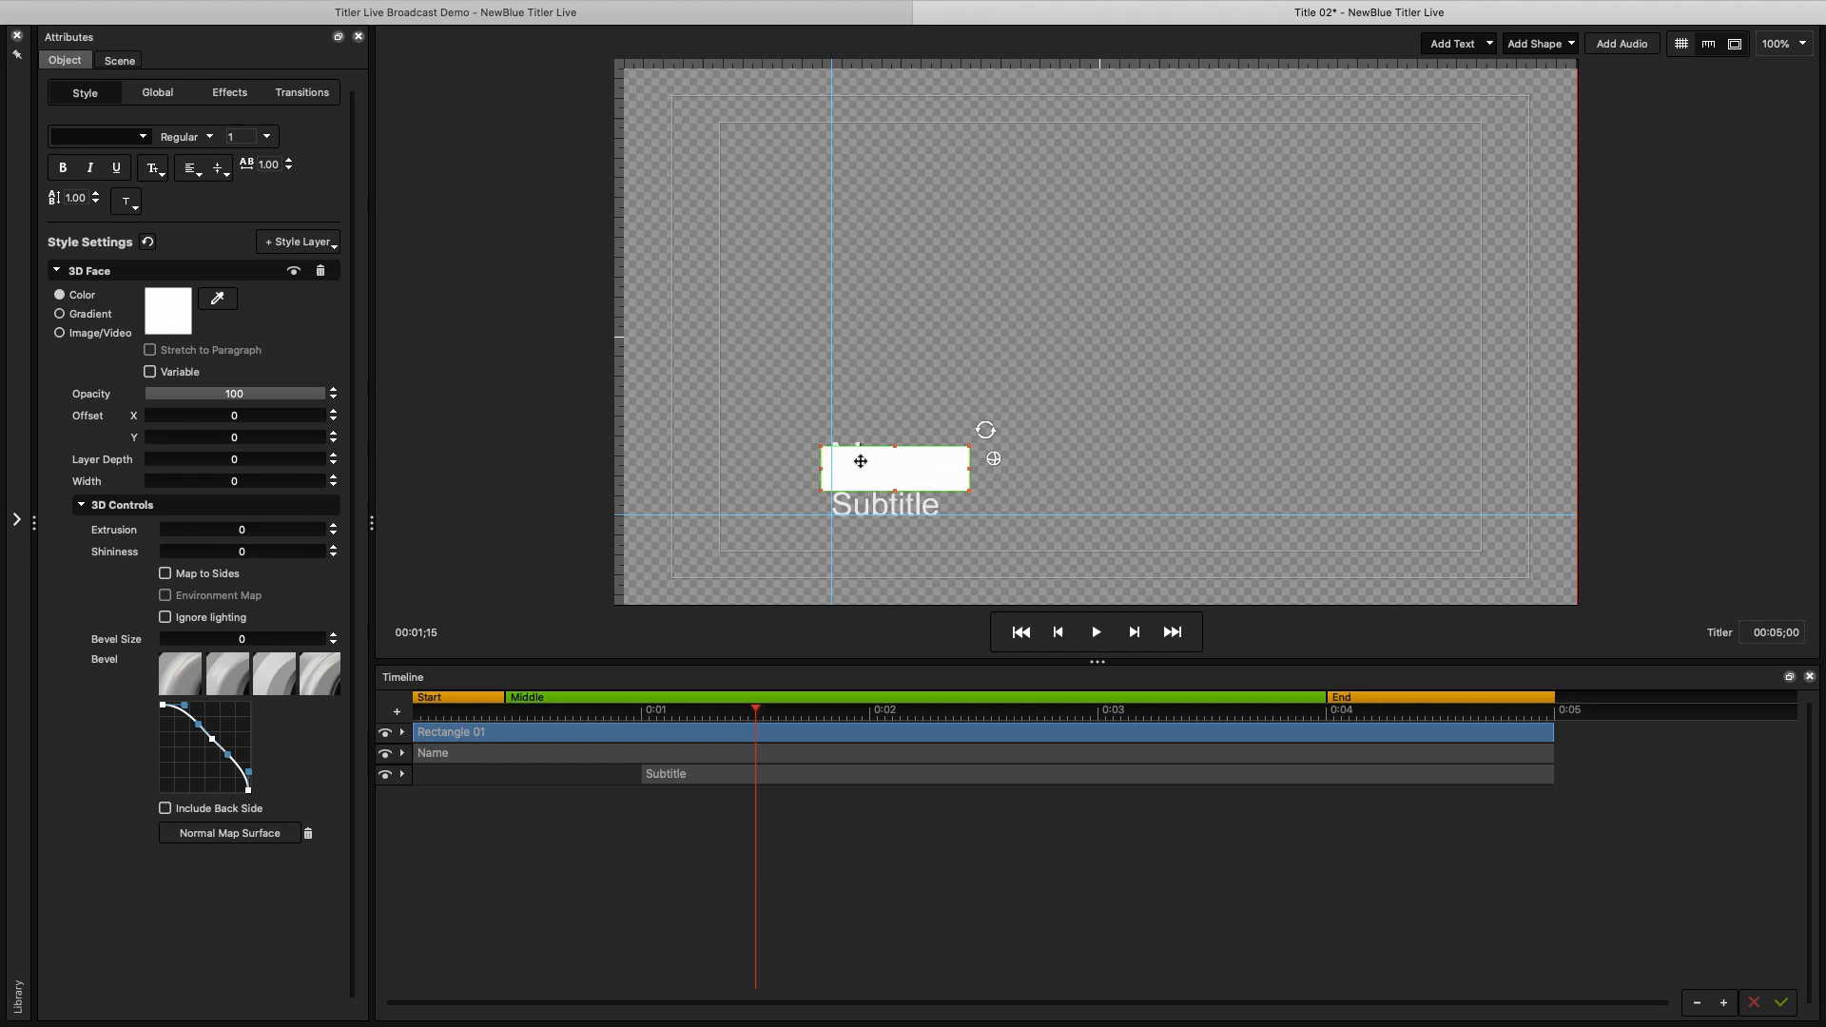
{"action": "left_click", "coordinate": [157, 92]}
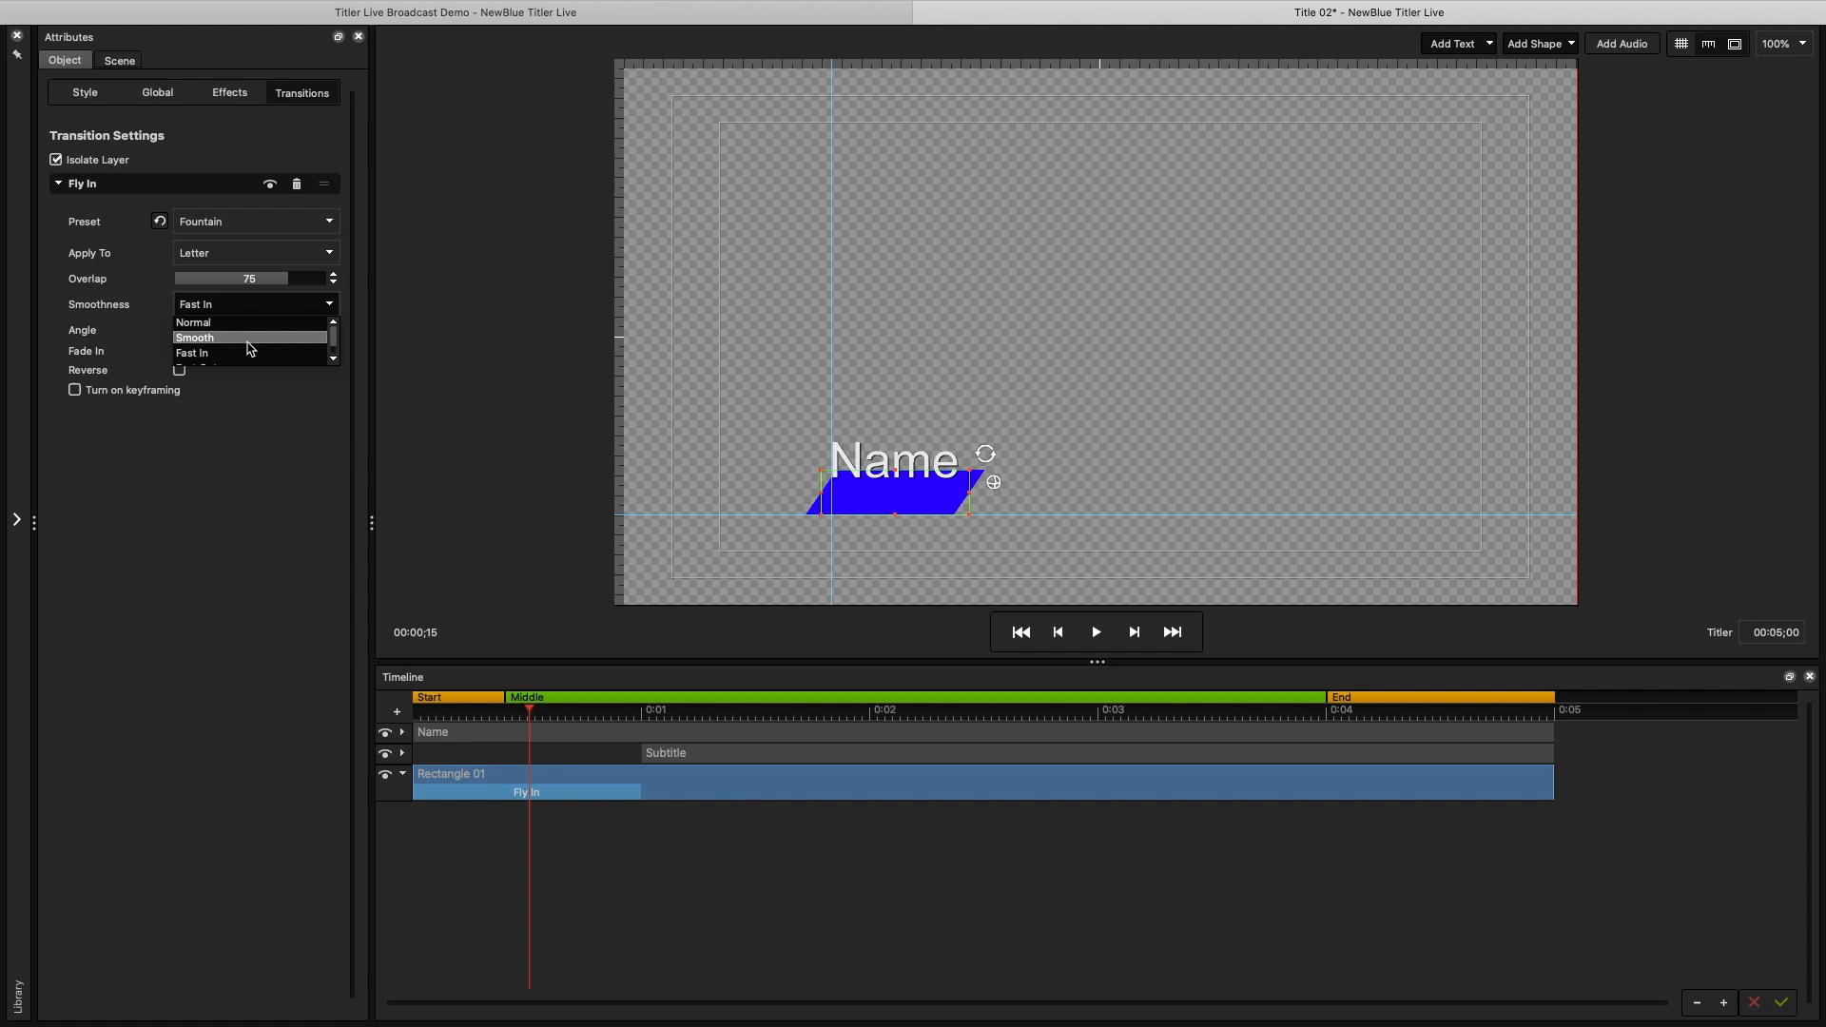
Step: Set the bar's Fly In transition Smoothness to Smooth
{"action": "left_click", "coordinate": [194, 338]}
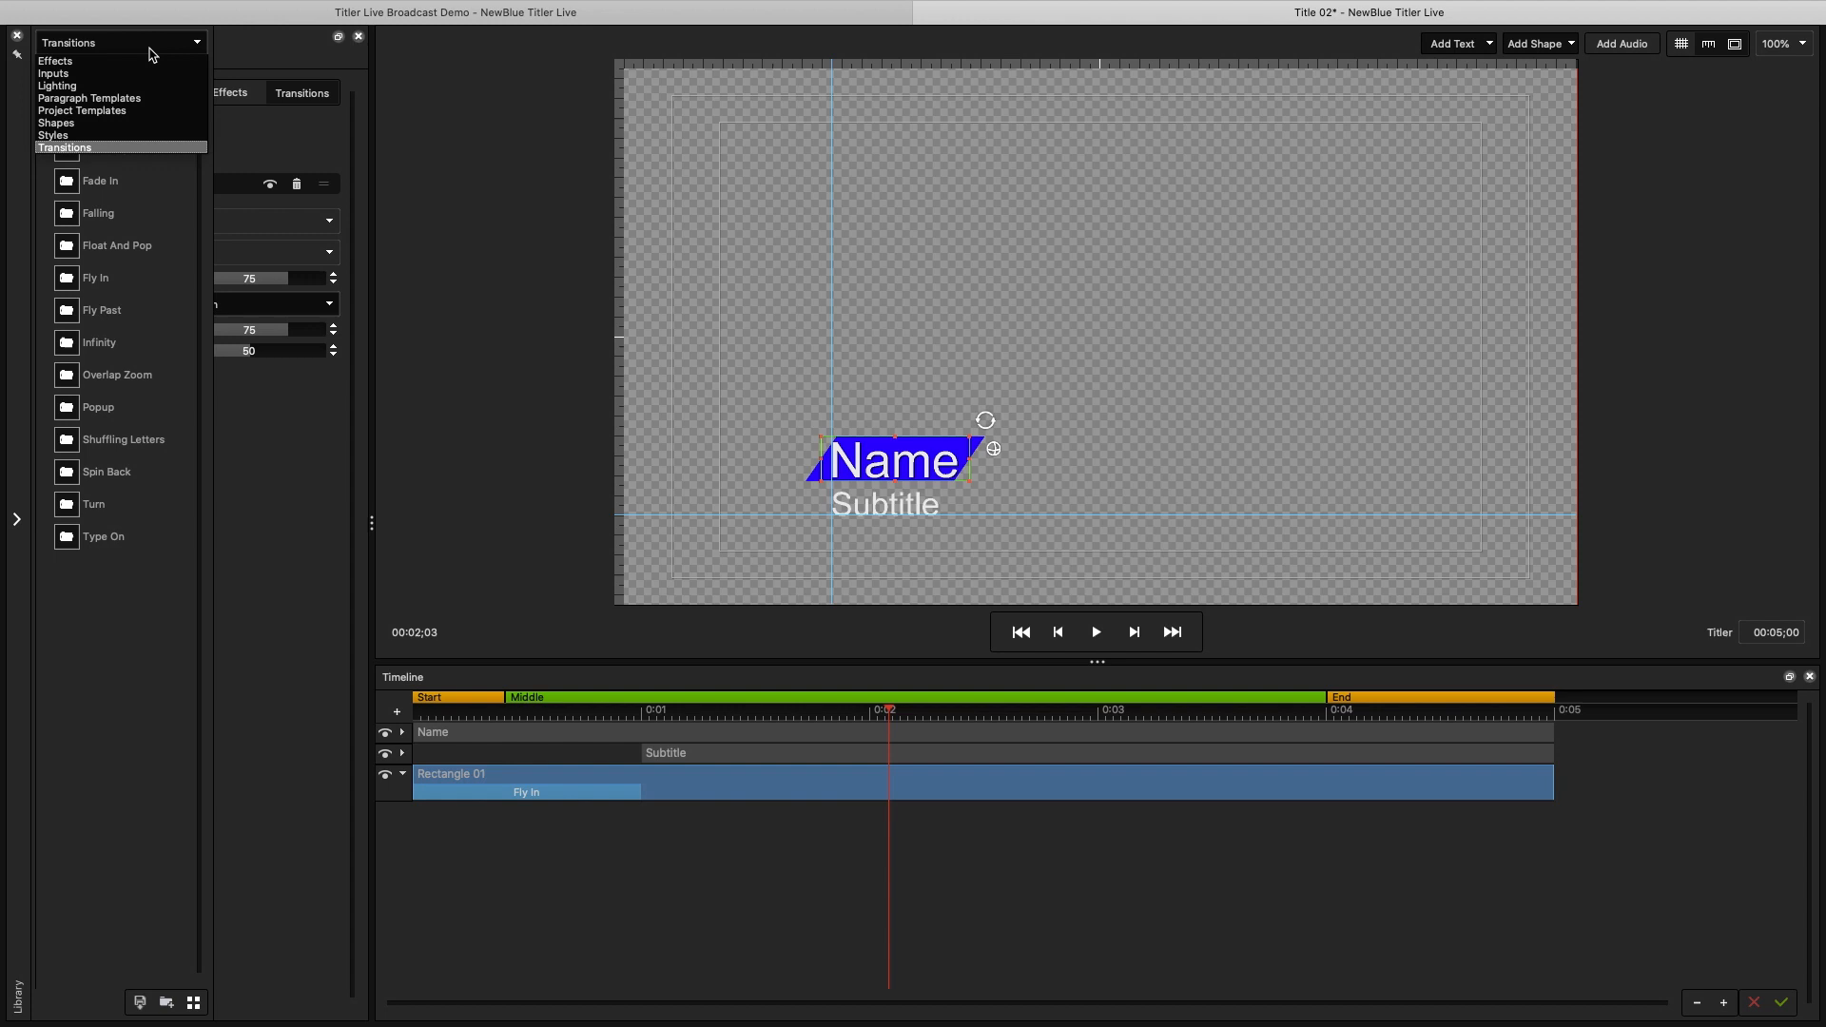
Step: Add a red glossy bar shape and send it behind the Name text
{"action": "left_click", "coordinate": [62, 134]}
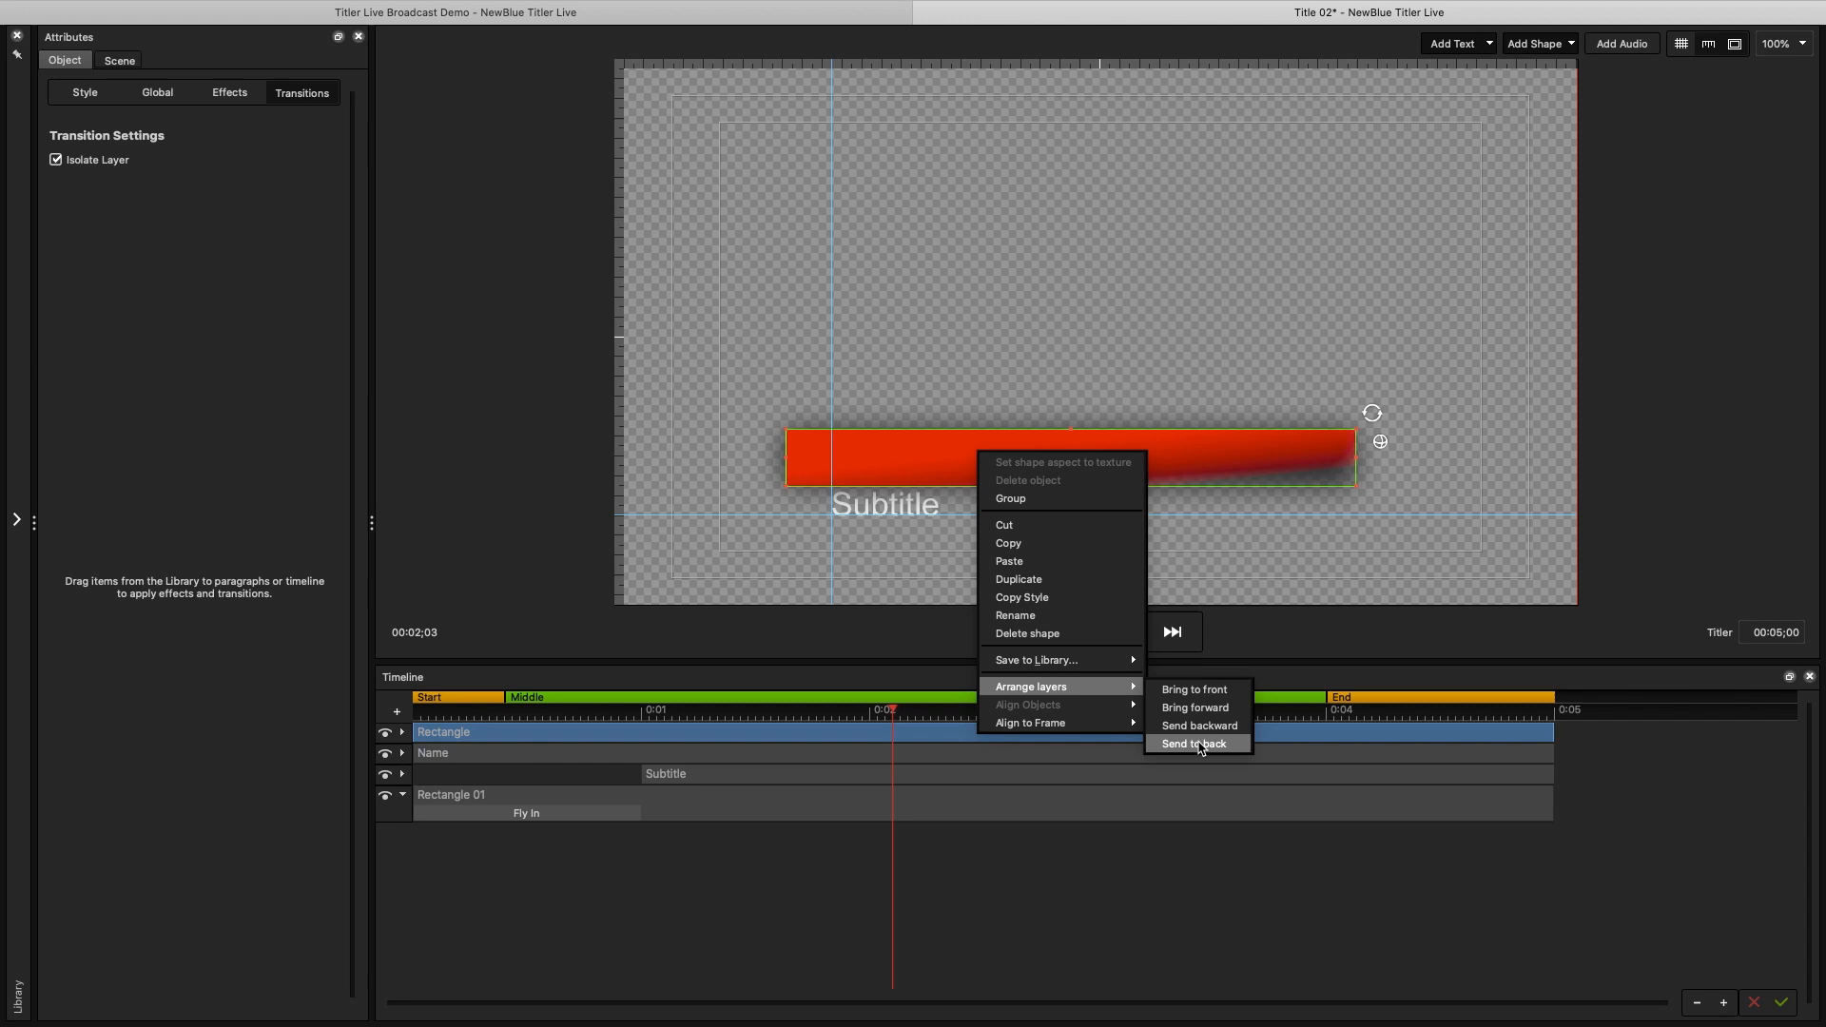
{"action": "left_click", "coordinate": [1192, 744]}
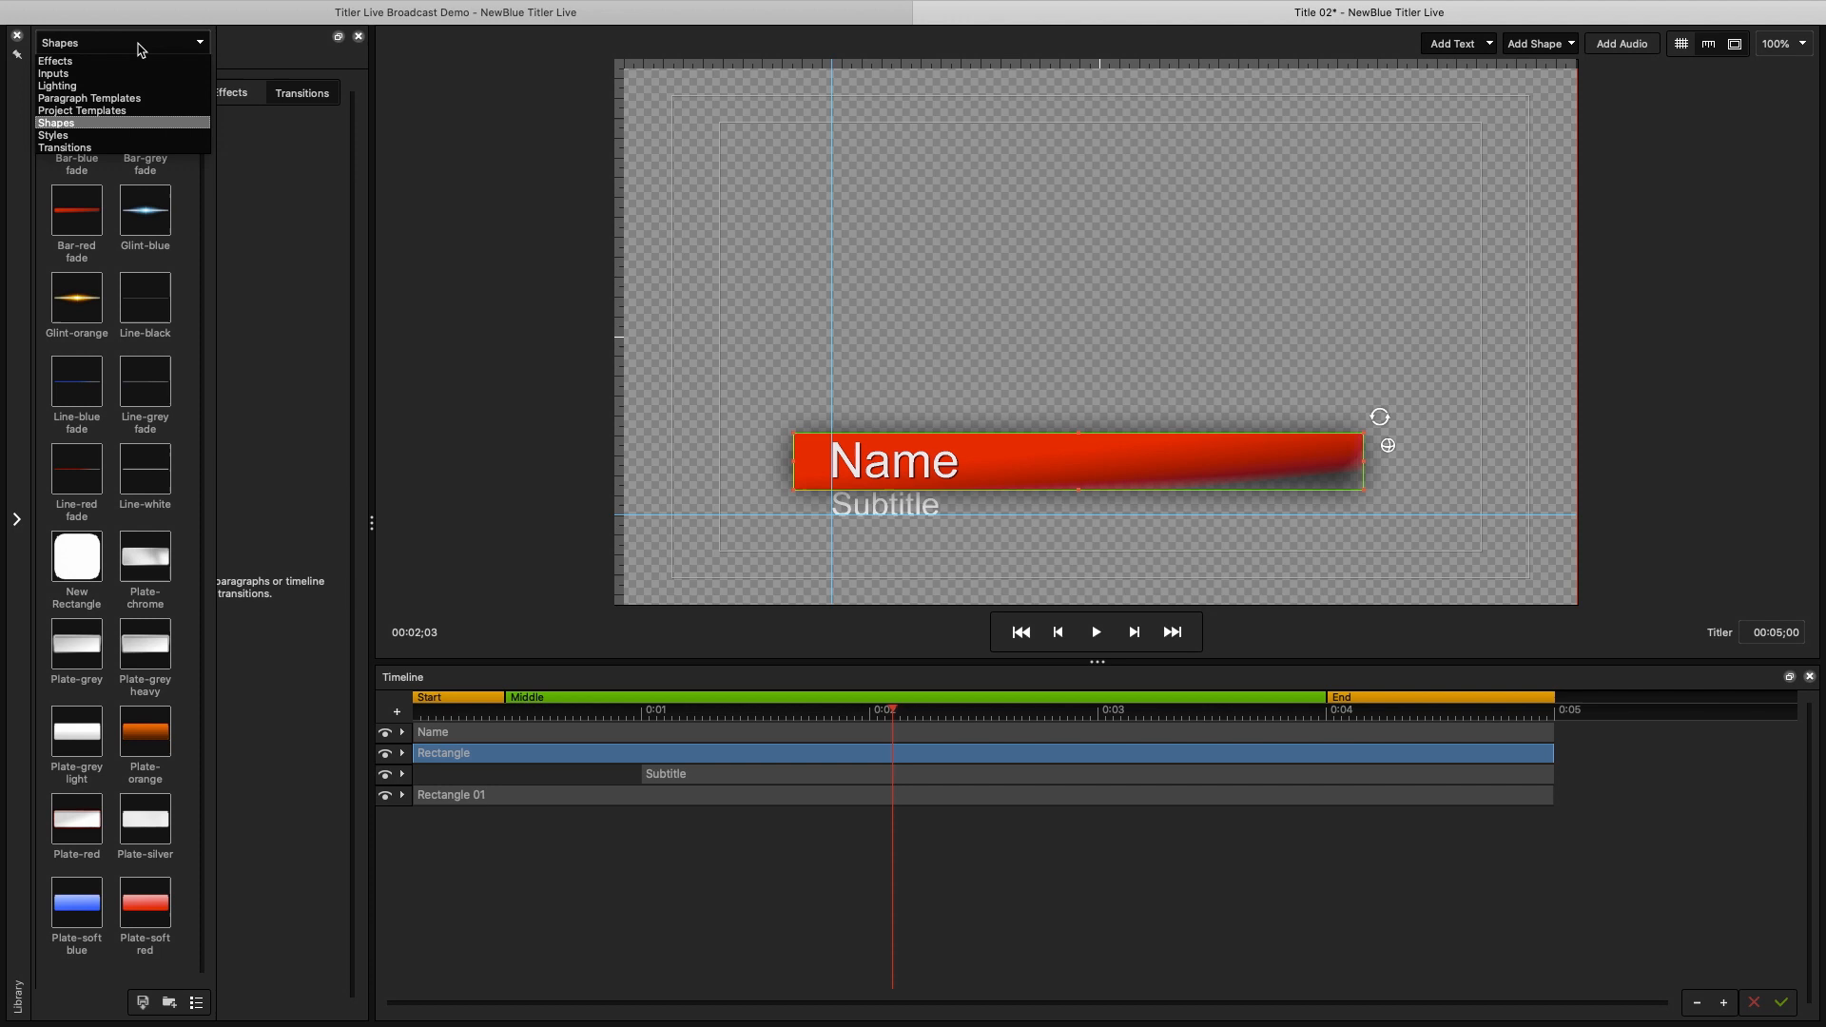
{"action": "left_click", "coordinate": [54, 134]}
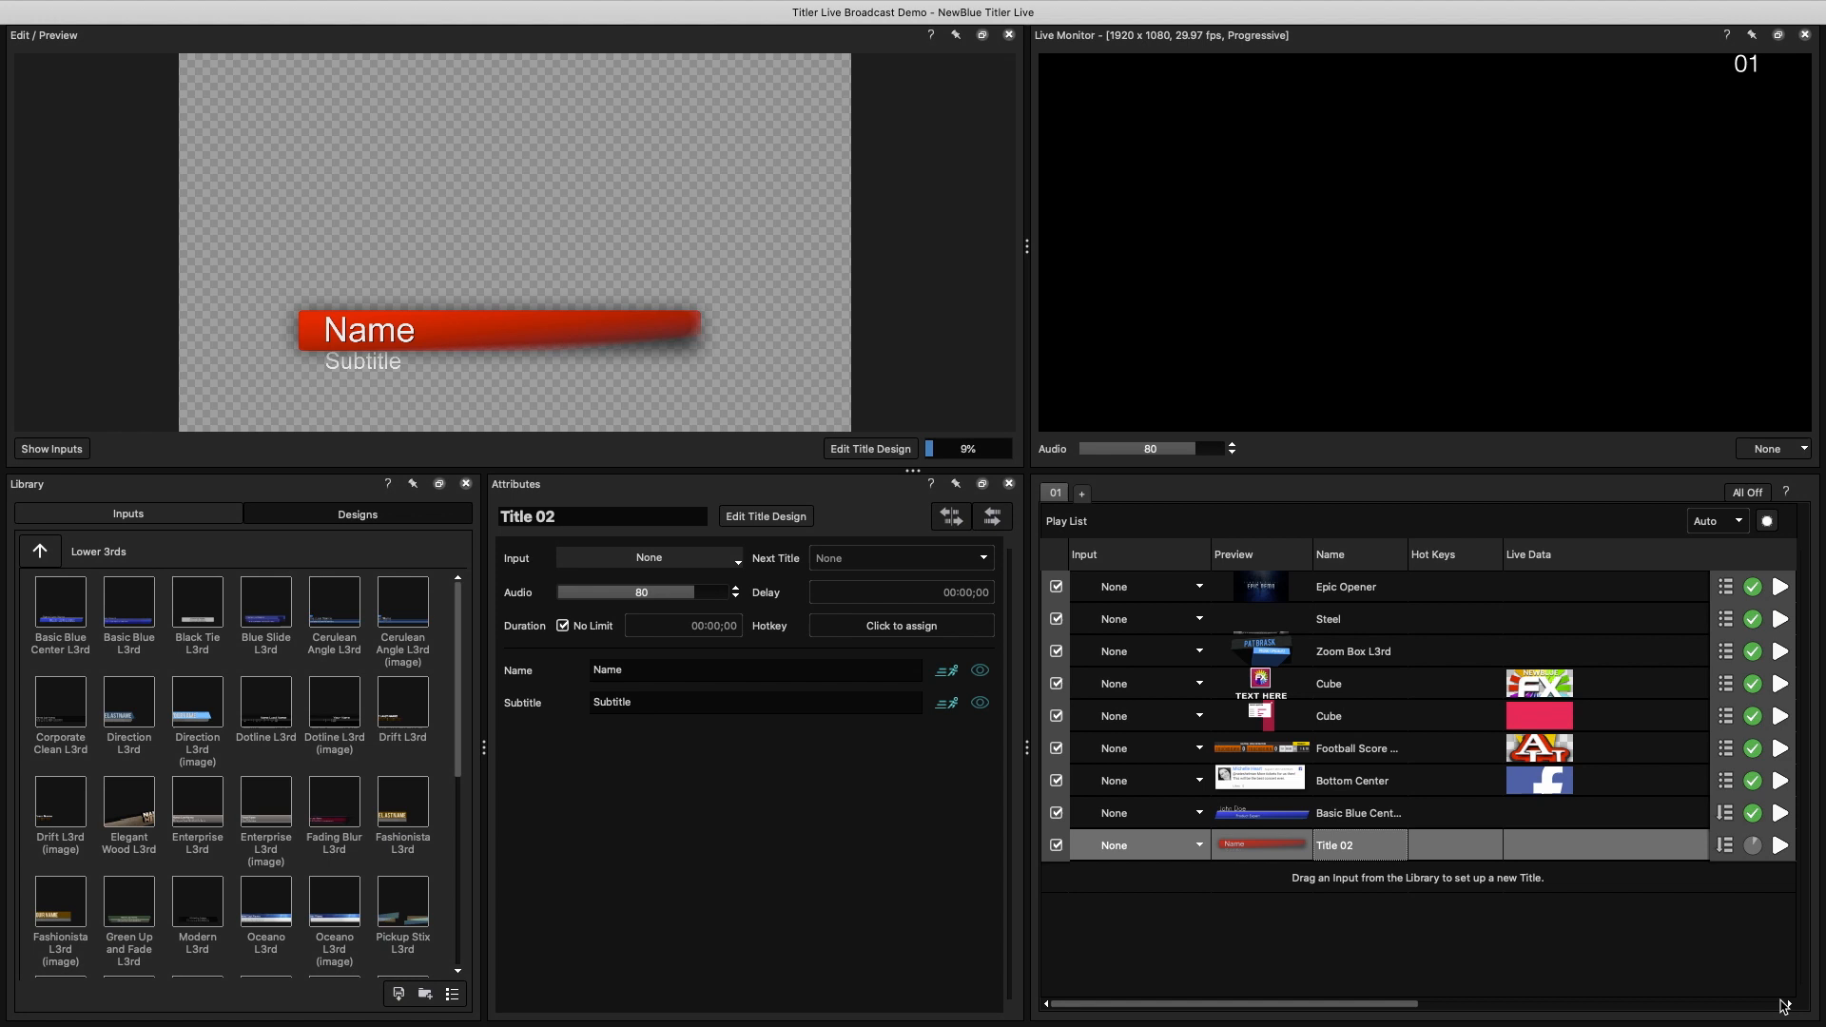
Step: Open the Video Out menu to view the title output options
{"action": "left_click", "coordinate": [867, 360]}
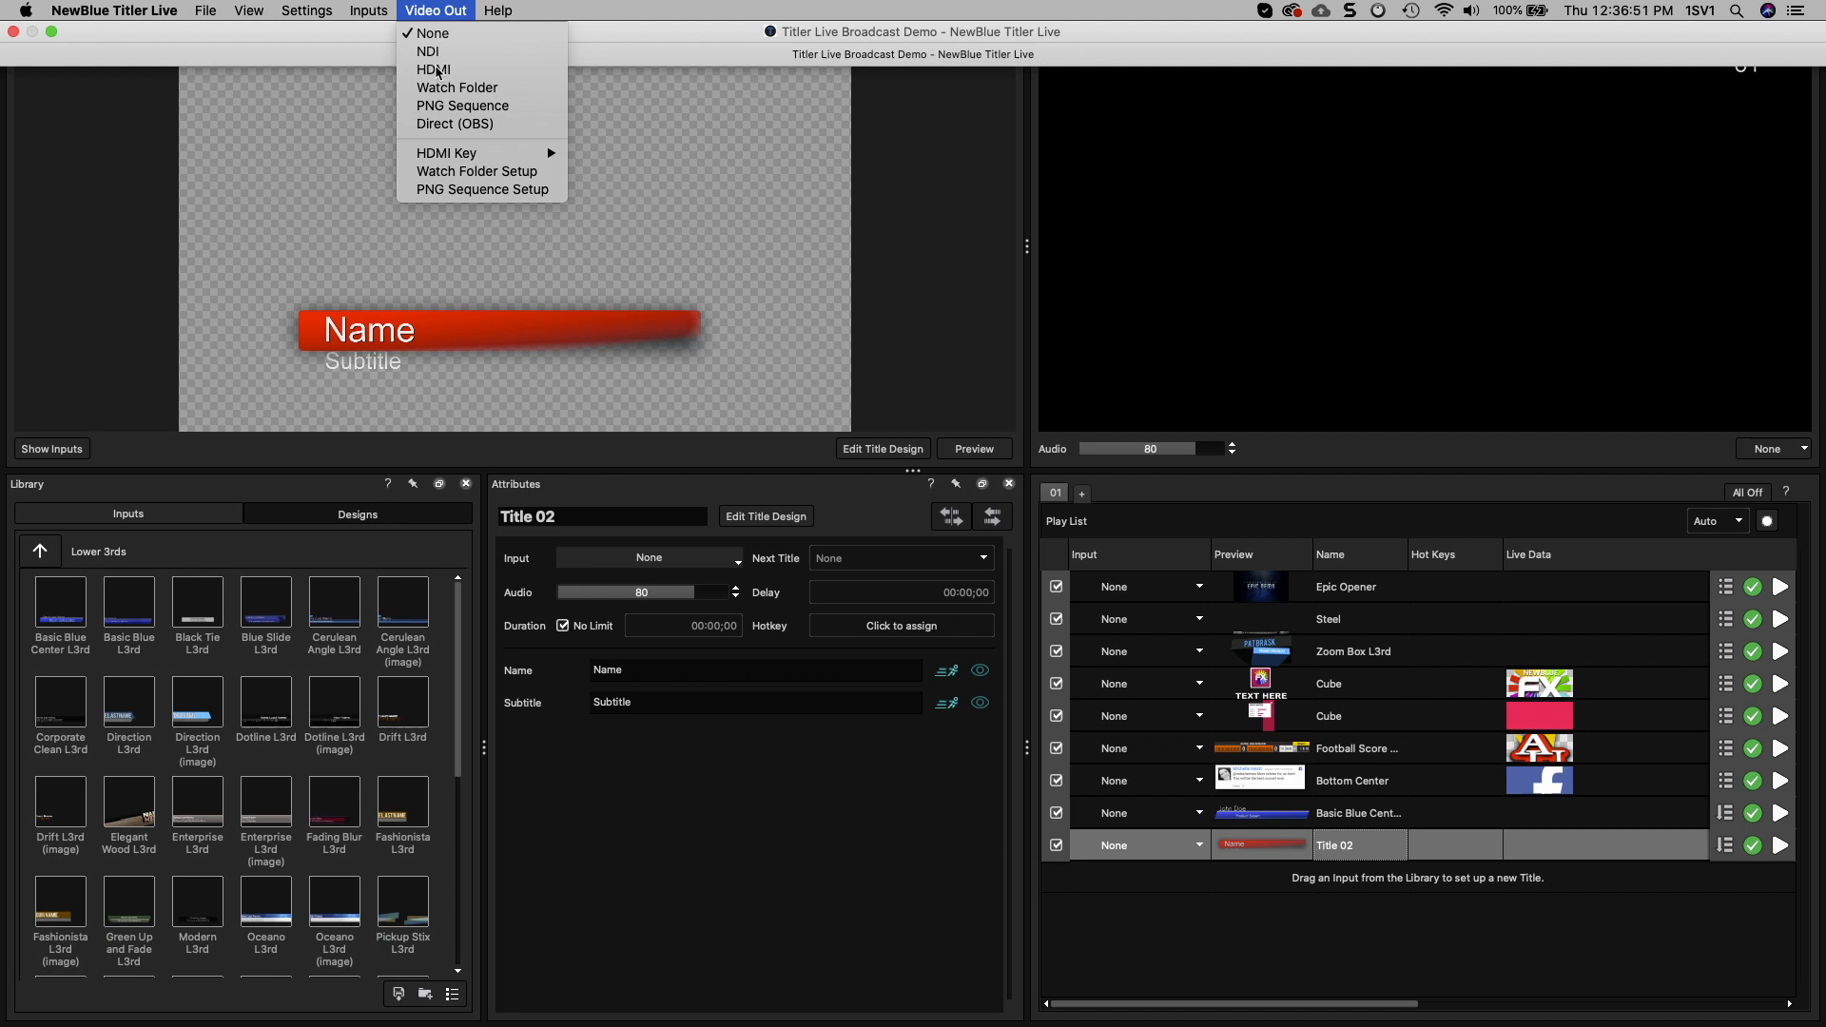
Step: Output to HDMI, reposition its preview, set a green background, and play a title
{"action": "left_click", "coordinate": [432, 69]}
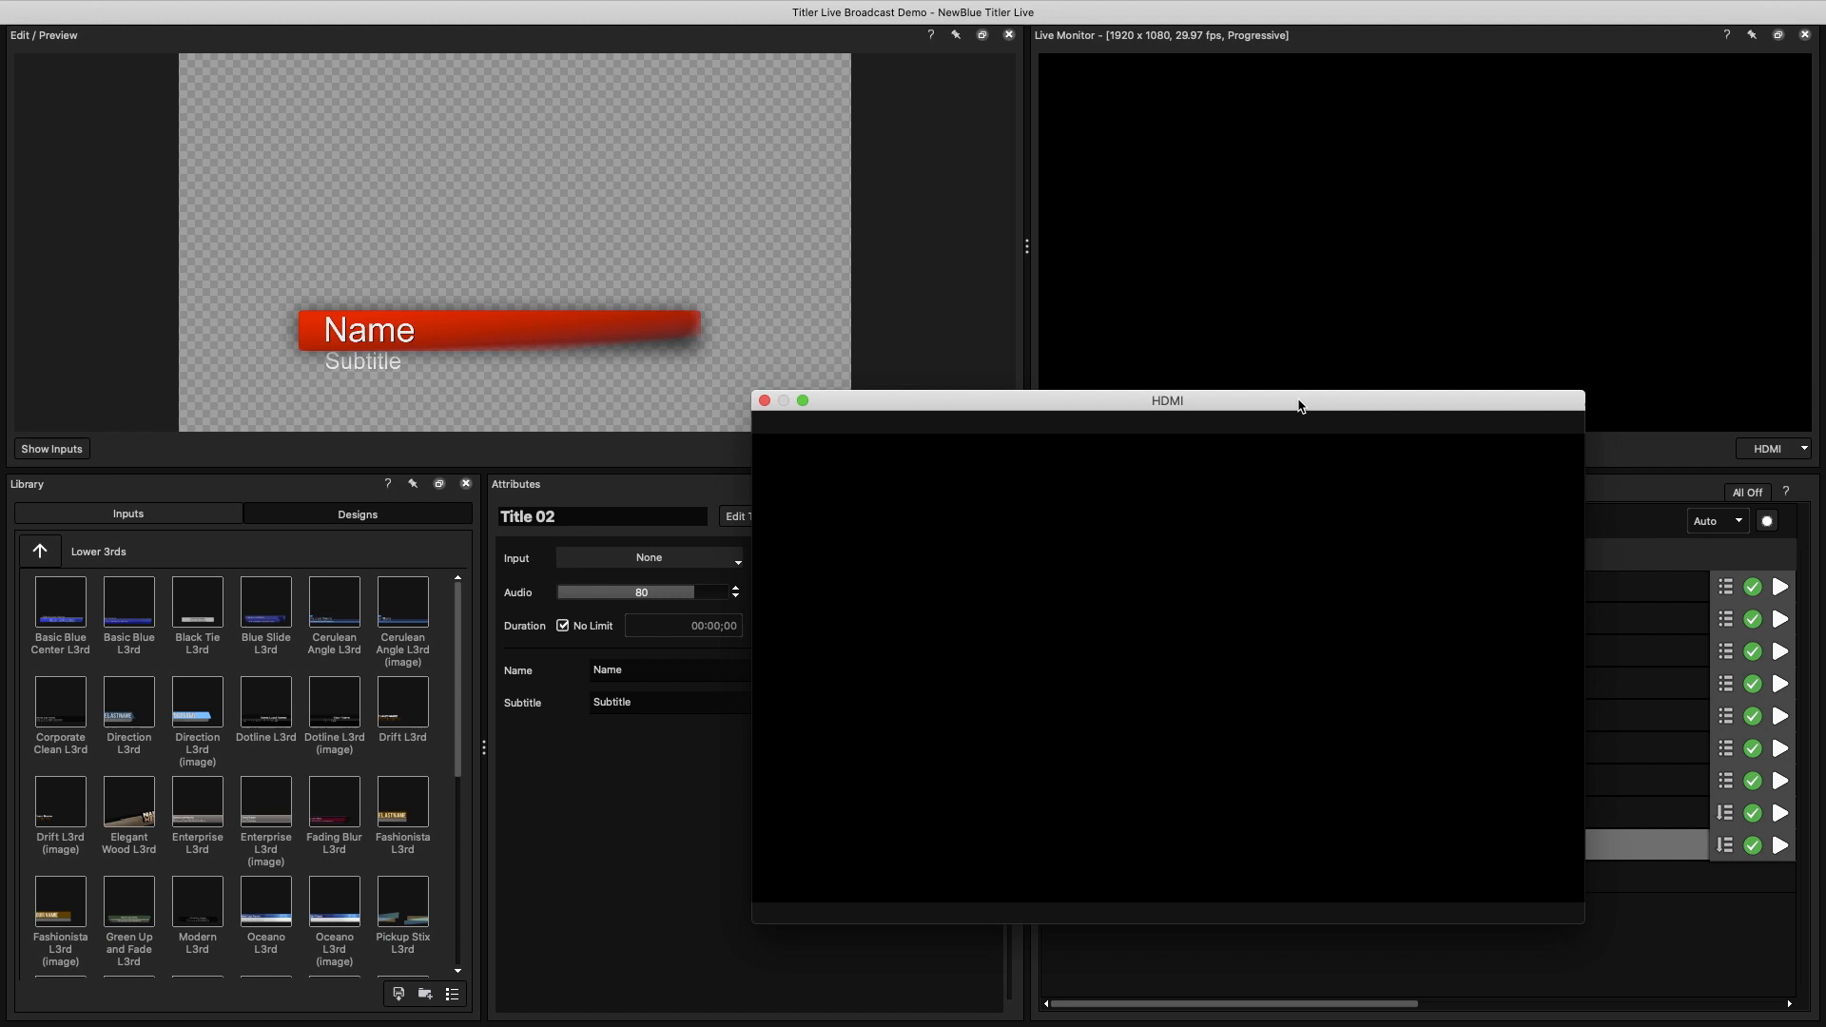
{"action": "left_click", "coordinate": [220, 10]}
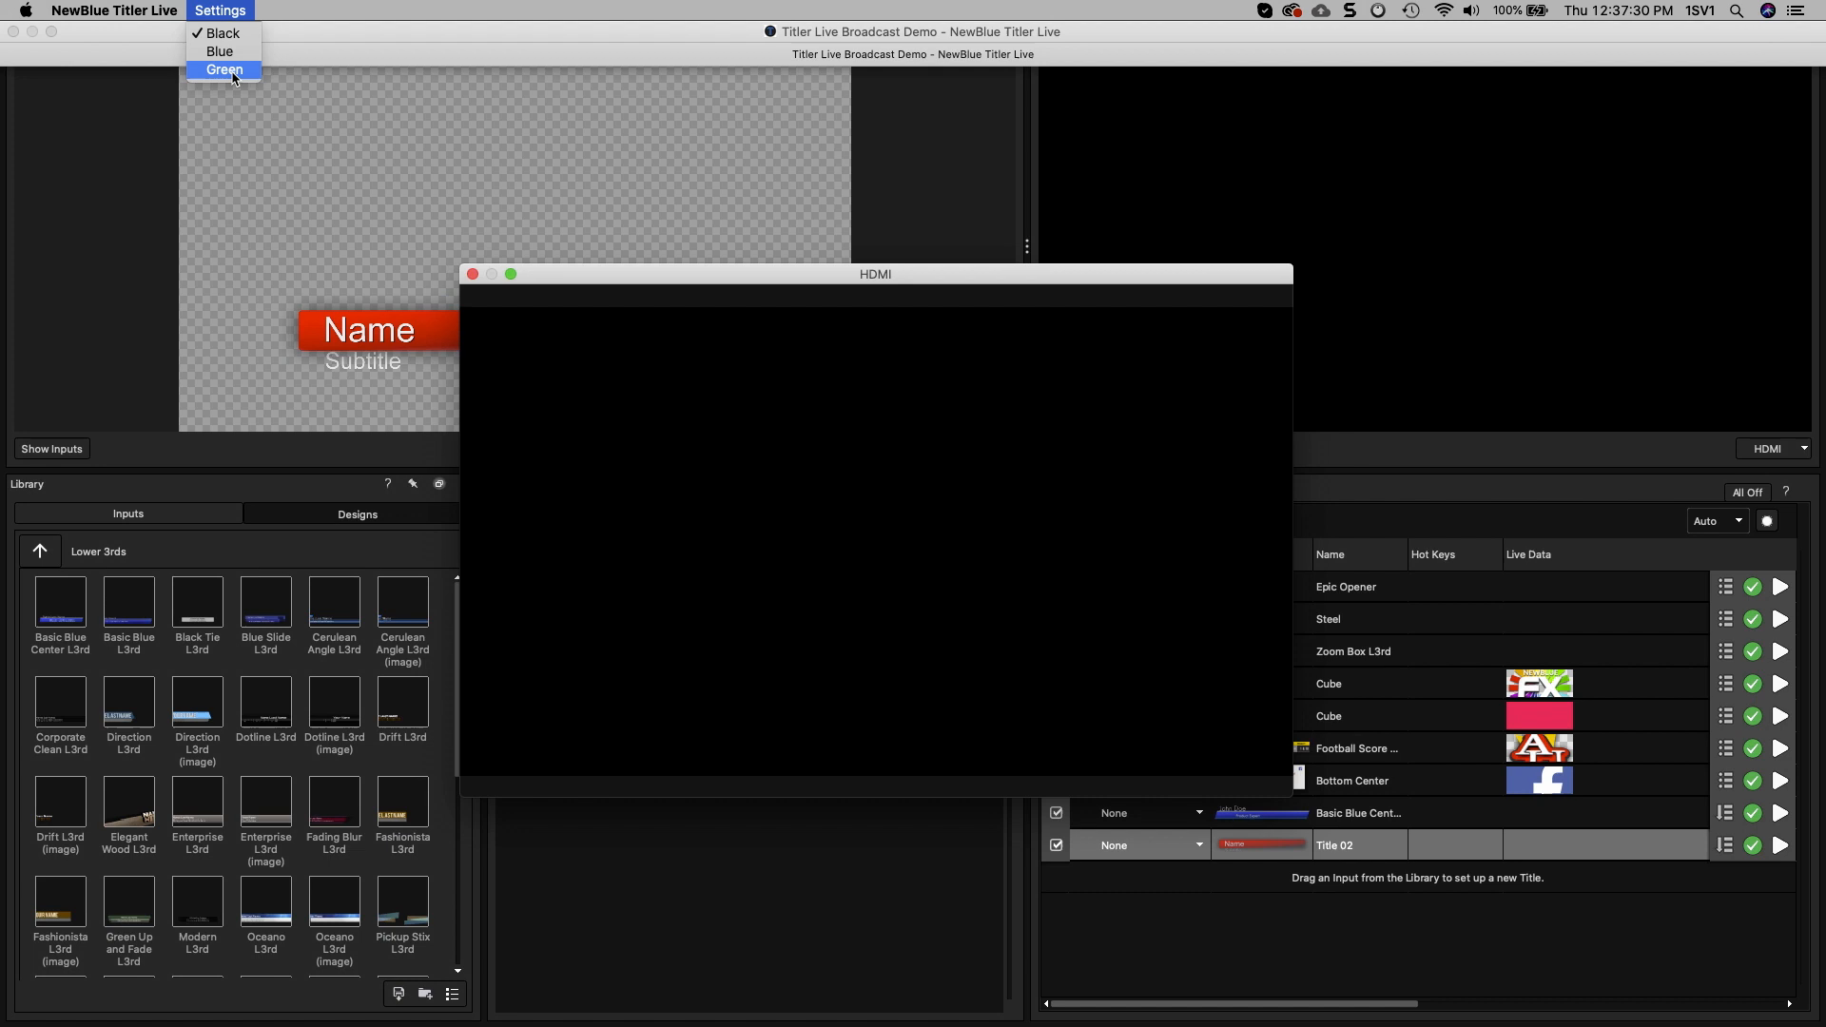
{"action": "left_click", "coordinate": [224, 69]}
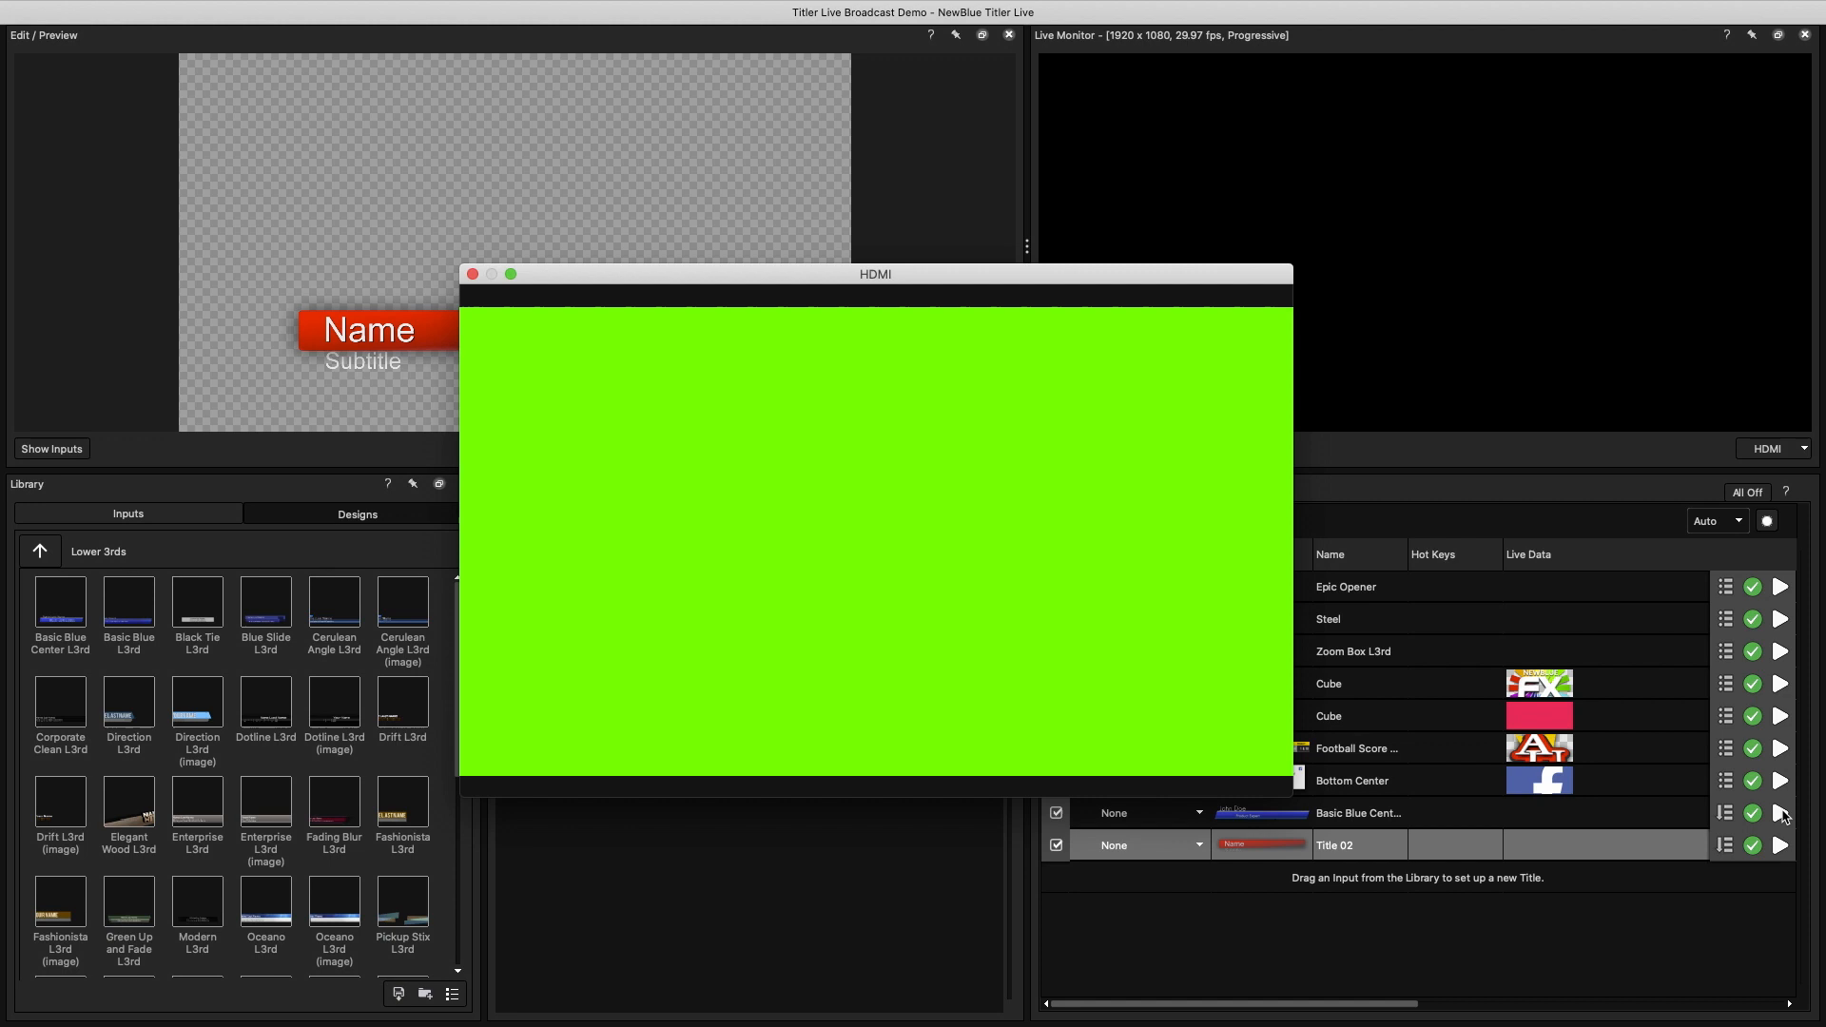
{"action": "left_click", "coordinate": [1780, 813]}
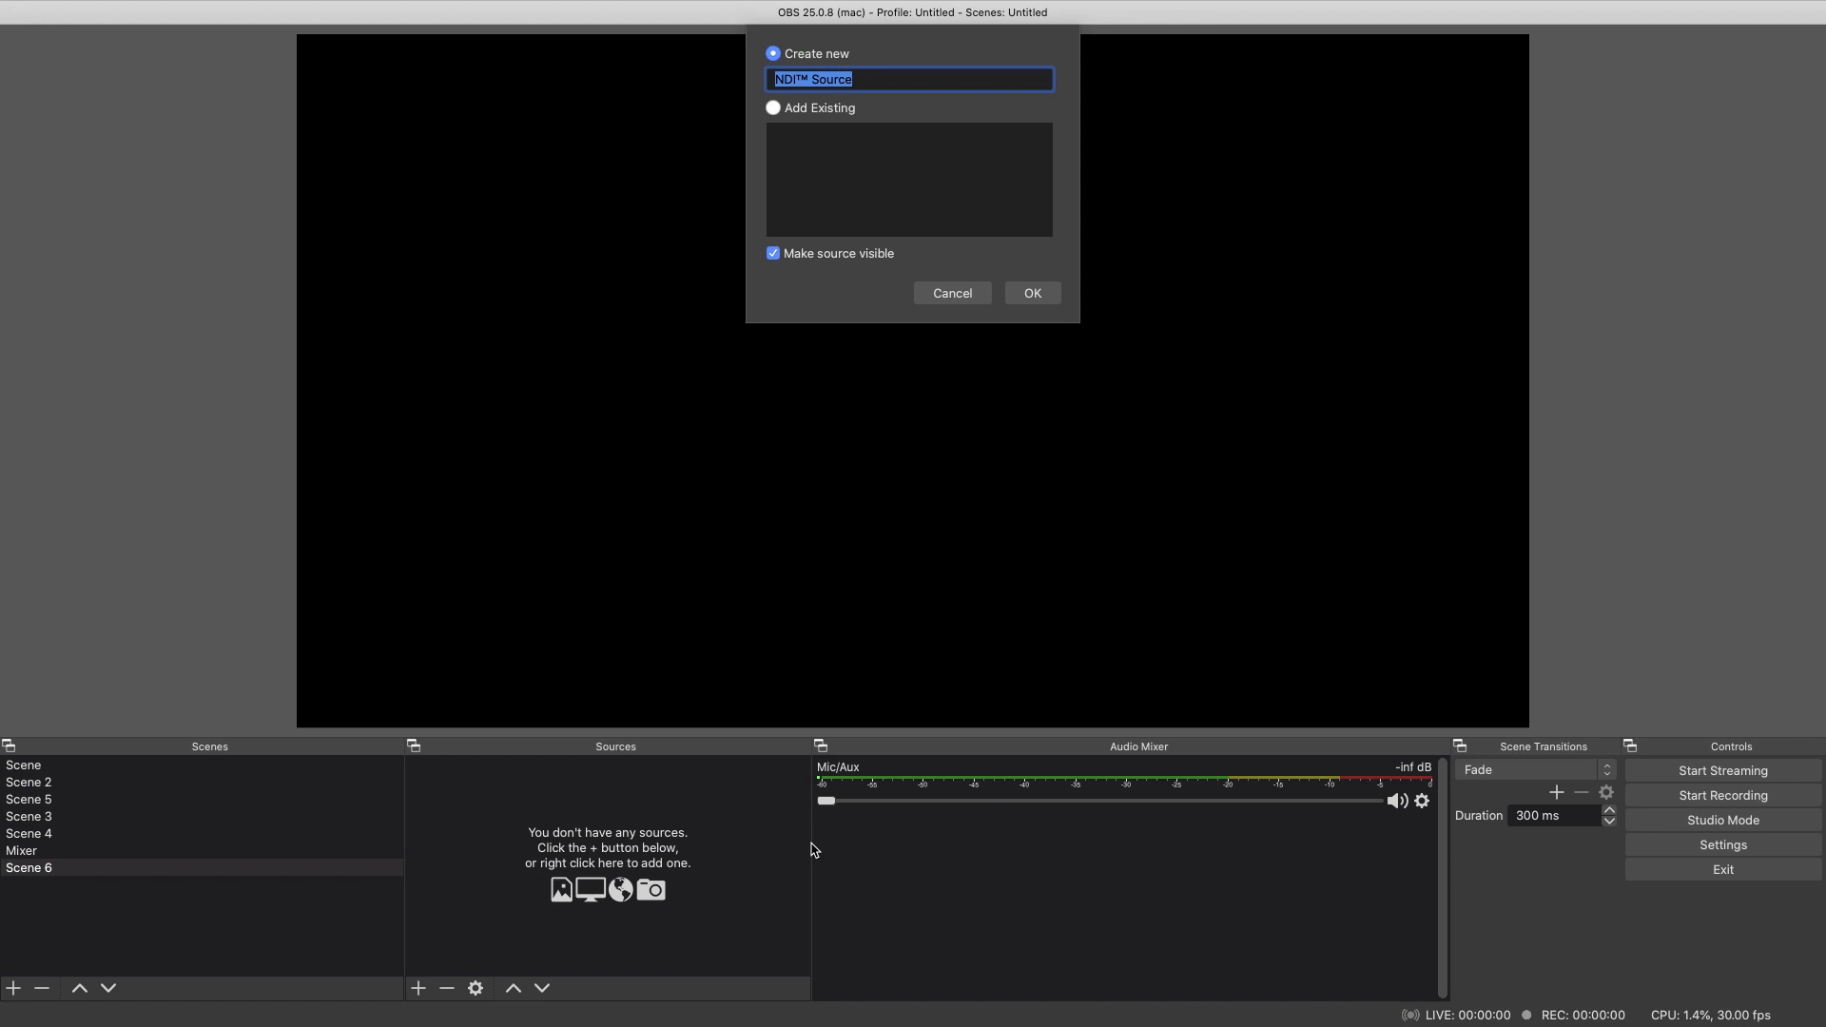
Step: Create the NDI source 'Crawl' and select the Titler Live NDI feed
{"action": "left_click", "coordinate": [1029, 292]}
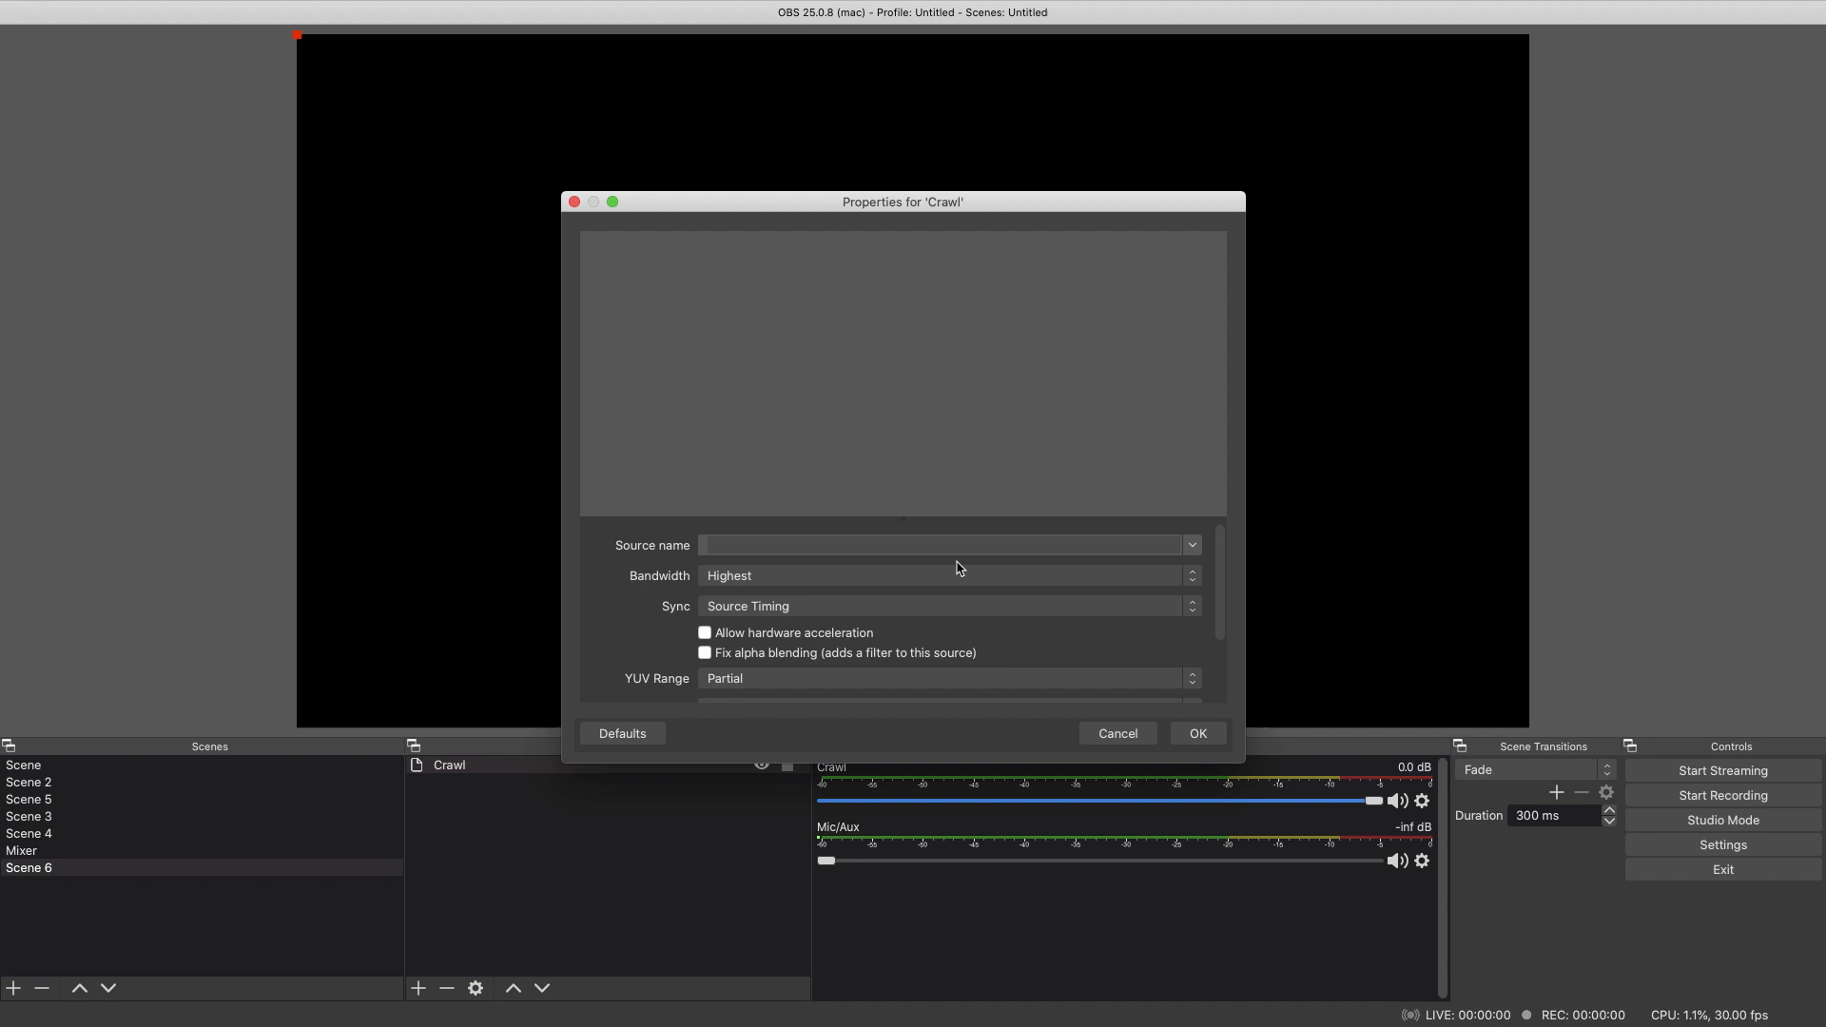
{"action": "left_click", "coordinate": [1197, 733]}
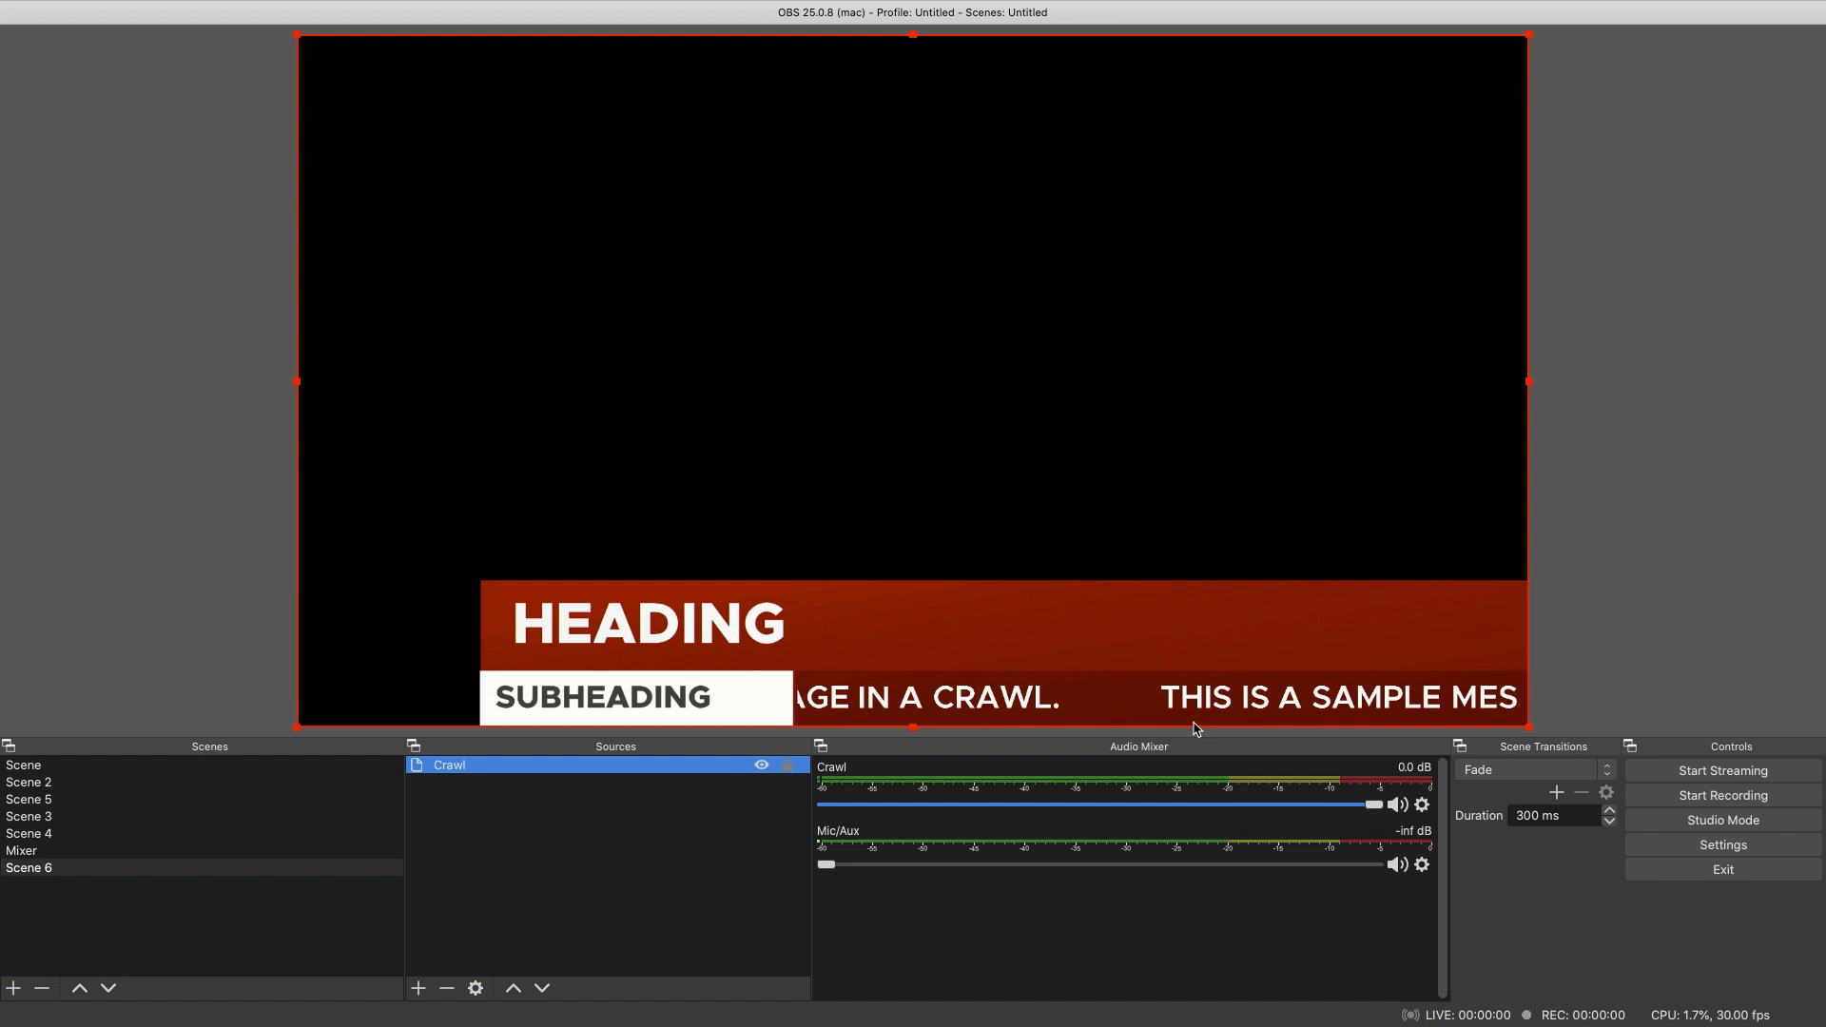